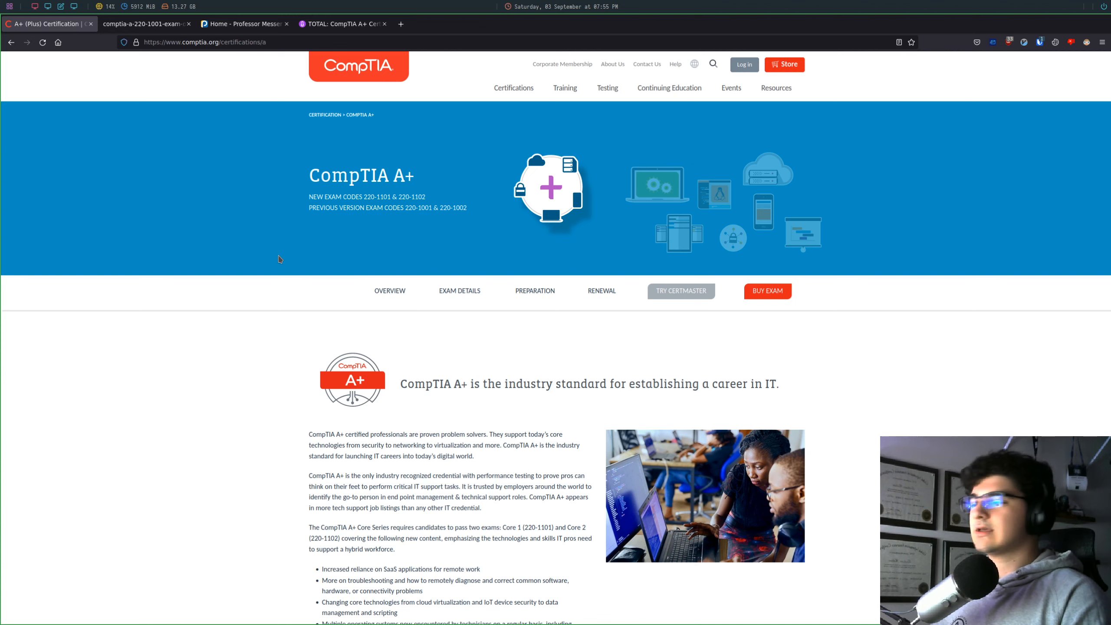
# - Scroll down through the 220-1001 exam objectives PDF toward the Exam Details section
pyautogui.scroll(-3)
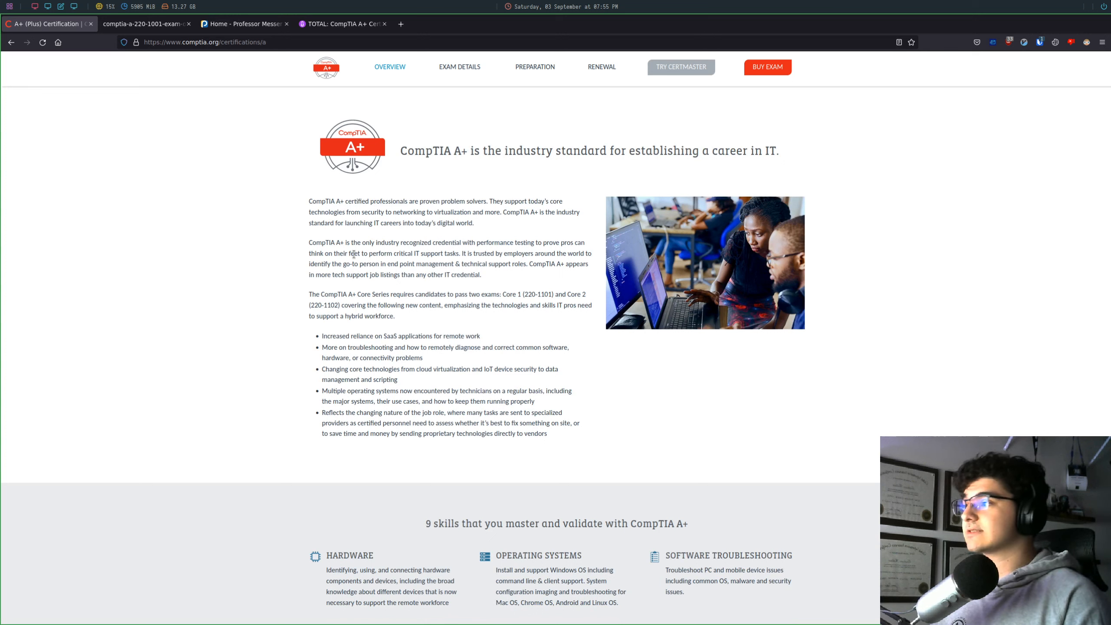
pyautogui.moveTo(390, 331)
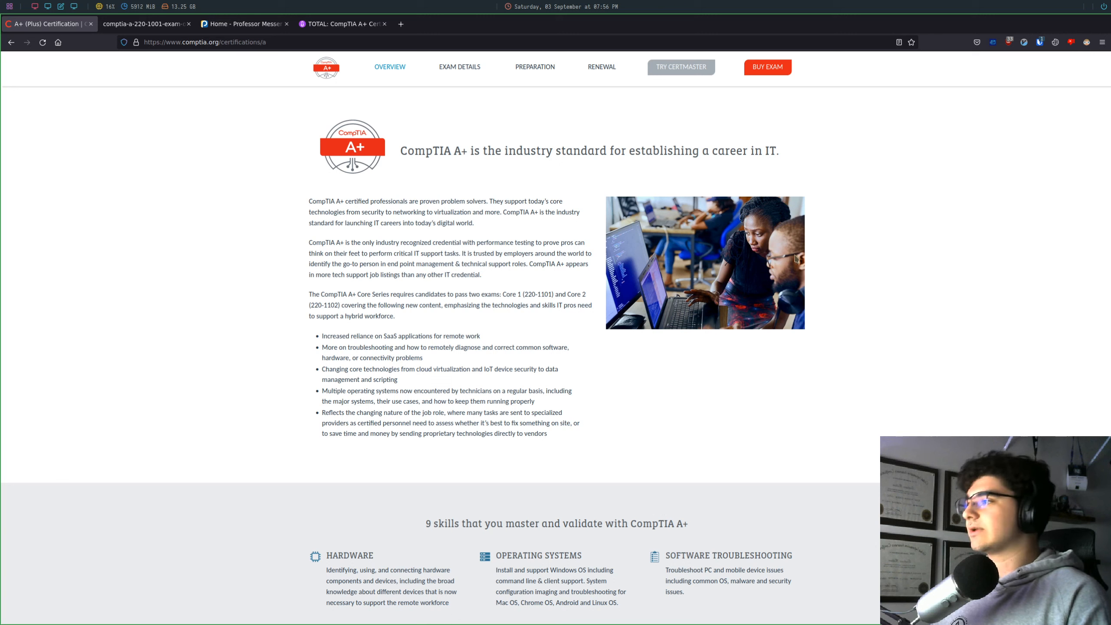
pyautogui.moveTo(417, 264)
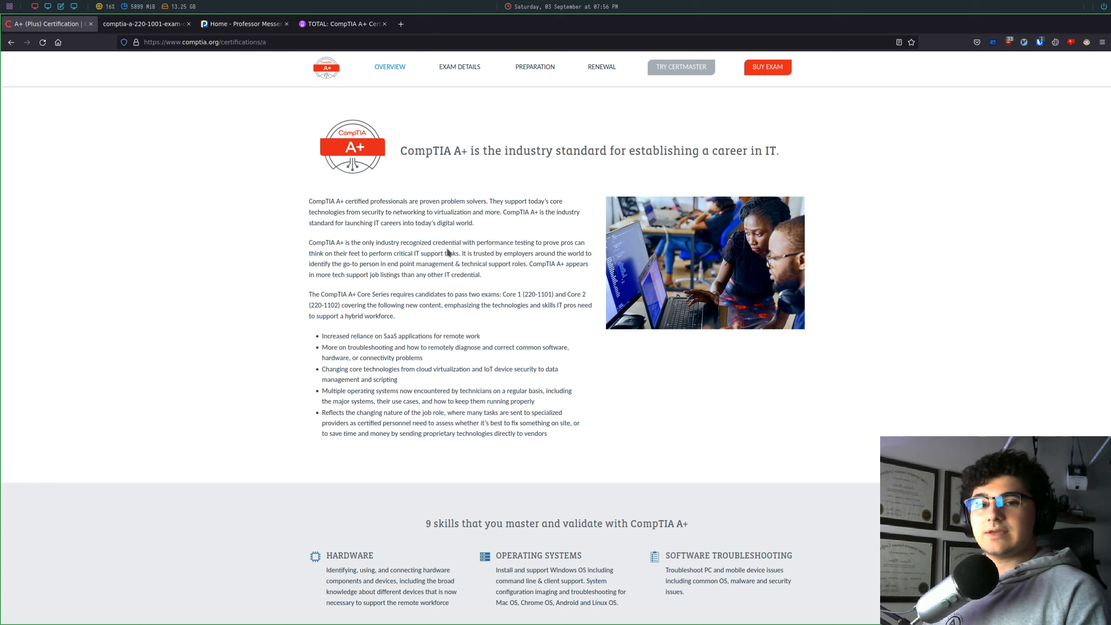
pyautogui.scroll(-3)
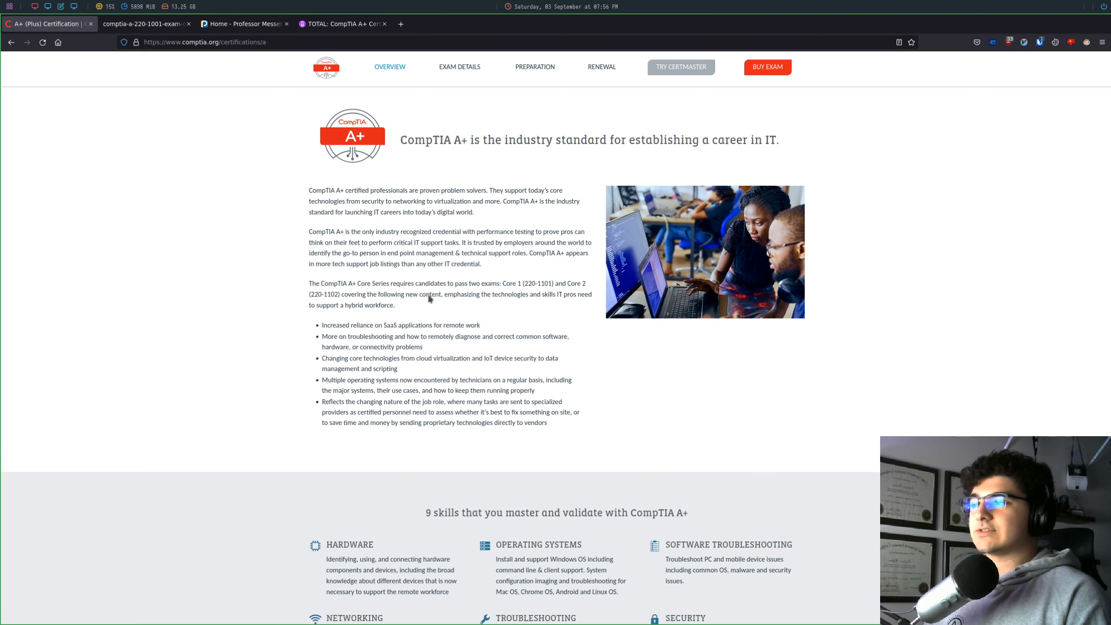
pyautogui.scroll(-3)
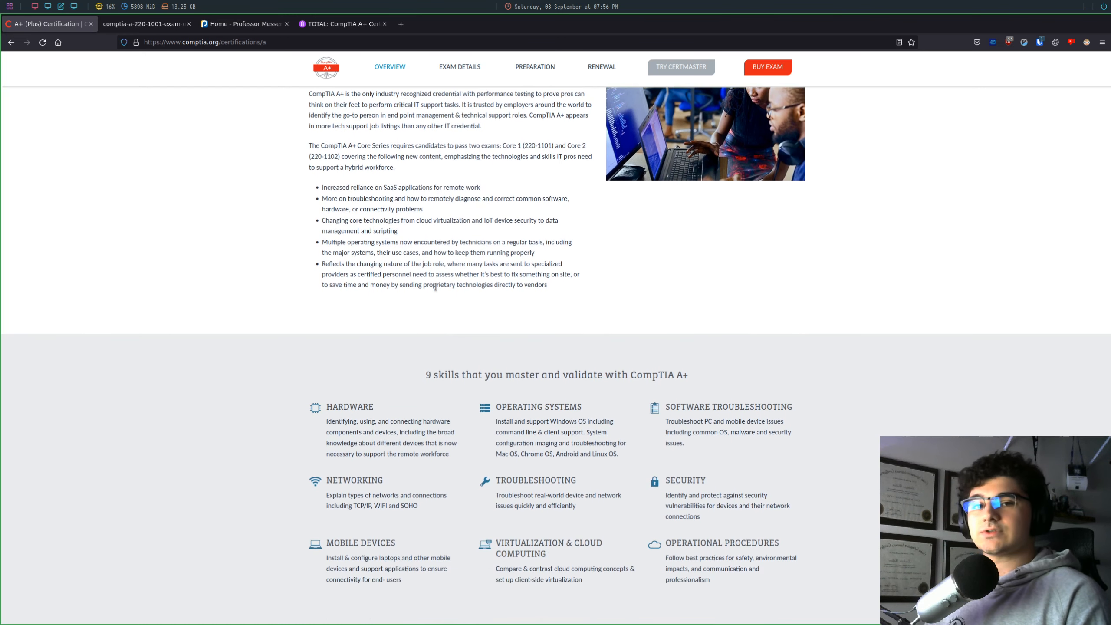
pyautogui.scroll(-3)
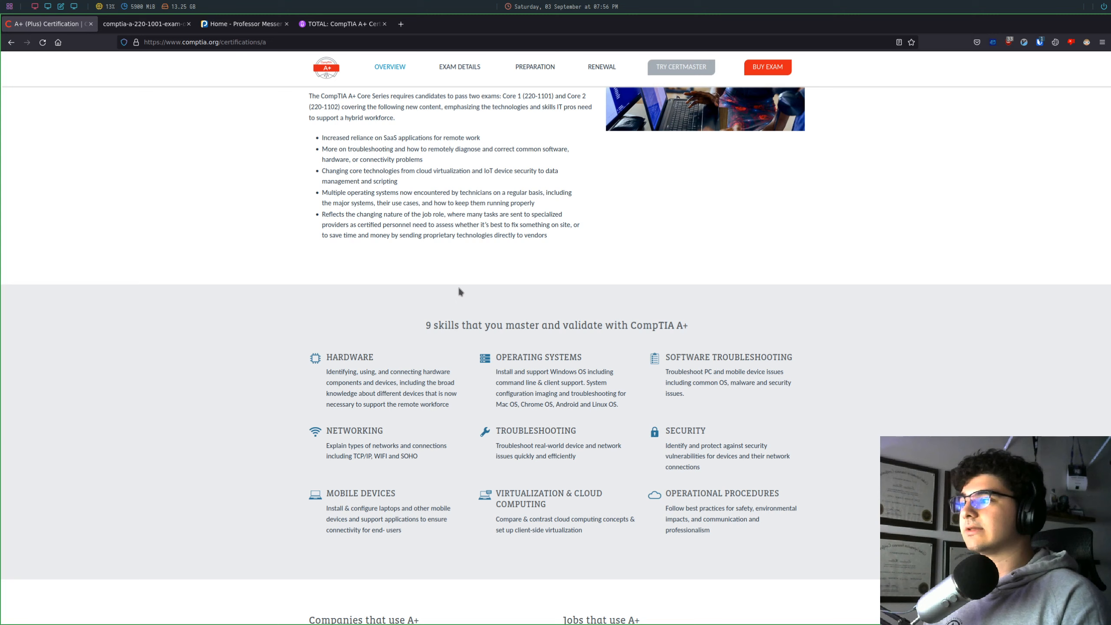
pyautogui.scroll(-3)
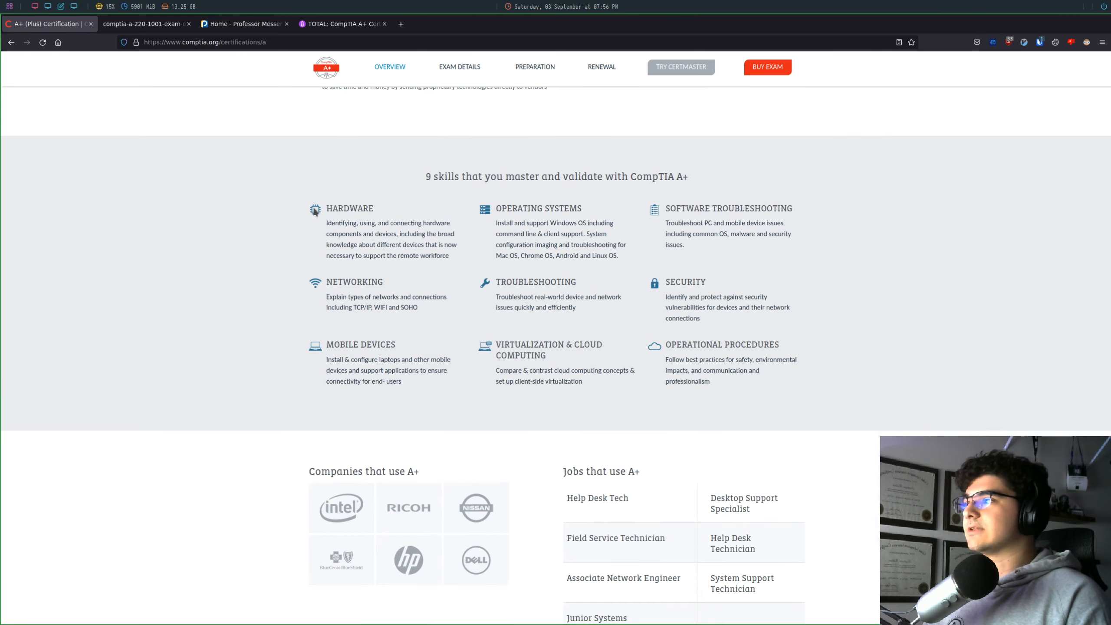
pyautogui.moveTo(403, 185)
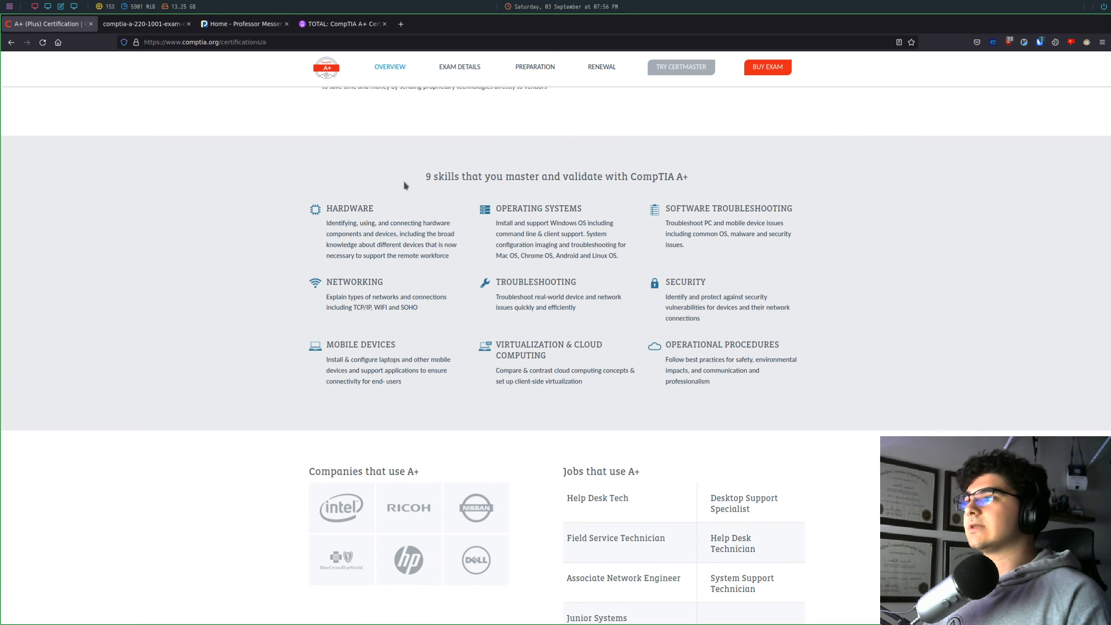
pyautogui.moveTo(580, 121)
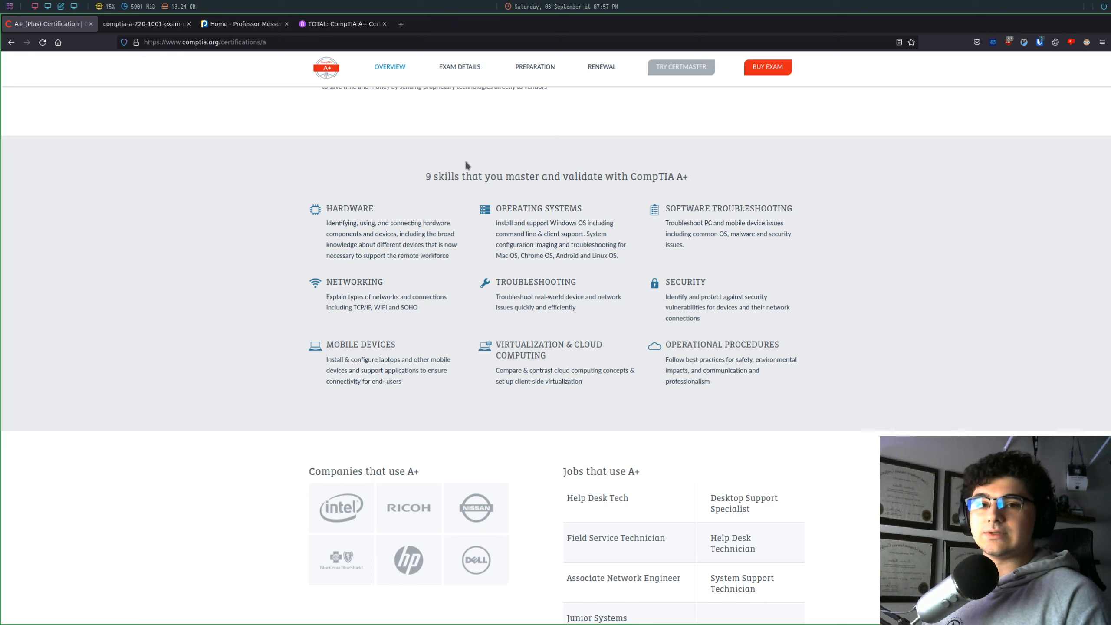
pyautogui.moveTo(677, 166)
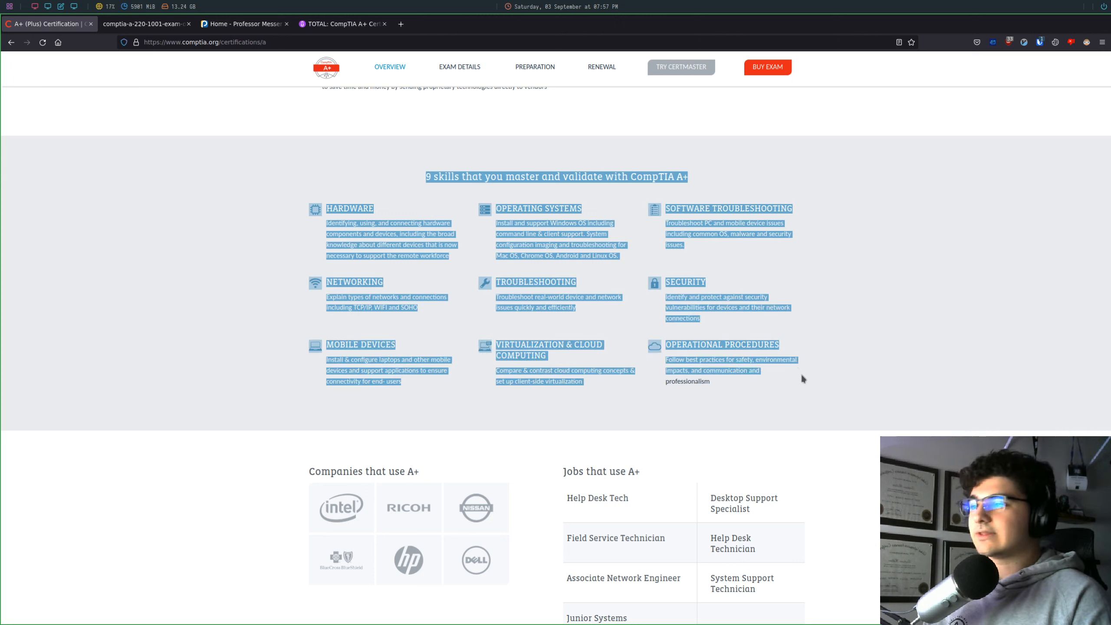
pyautogui.click(797, 394)
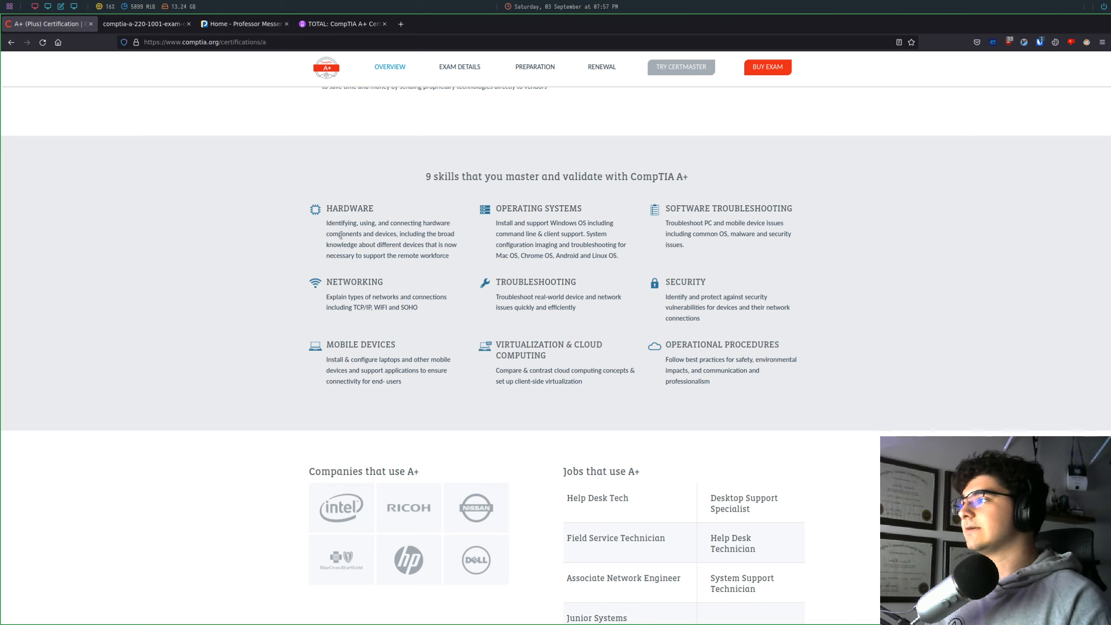
pyautogui.moveTo(595, 370)
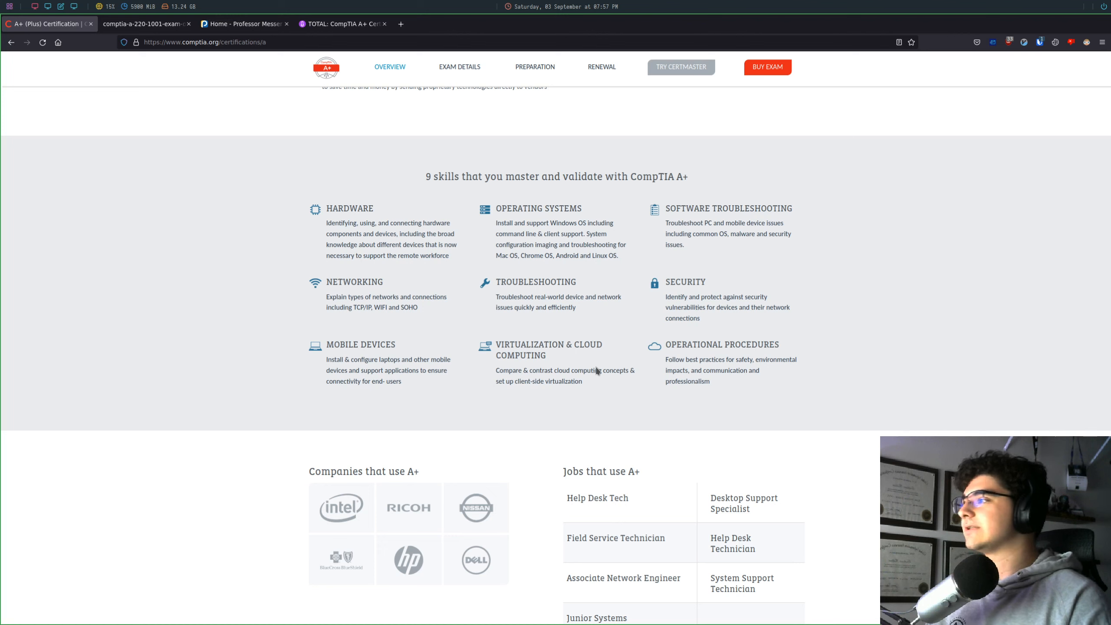
pyautogui.moveTo(524, 261)
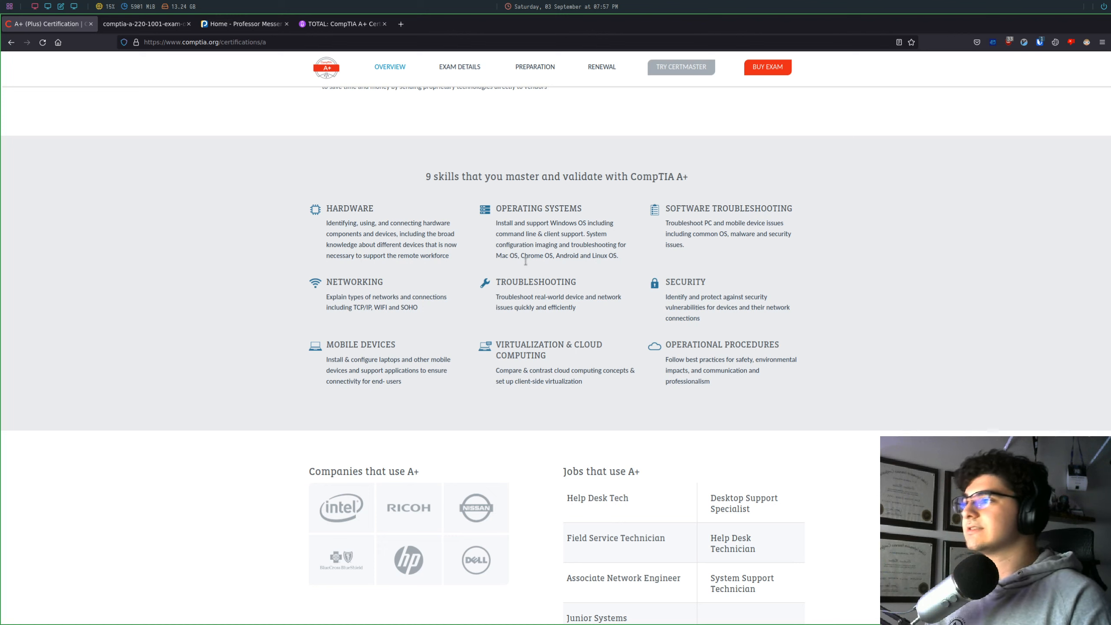
pyautogui.moveTo(708, 200)
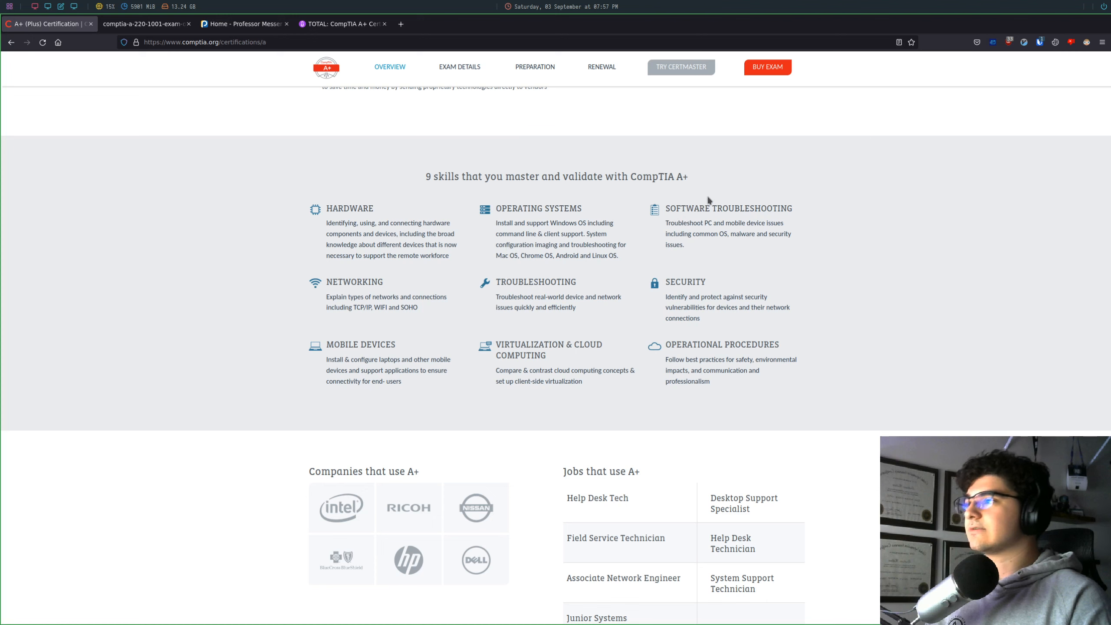
pyautogui.moveTo(356, 197)
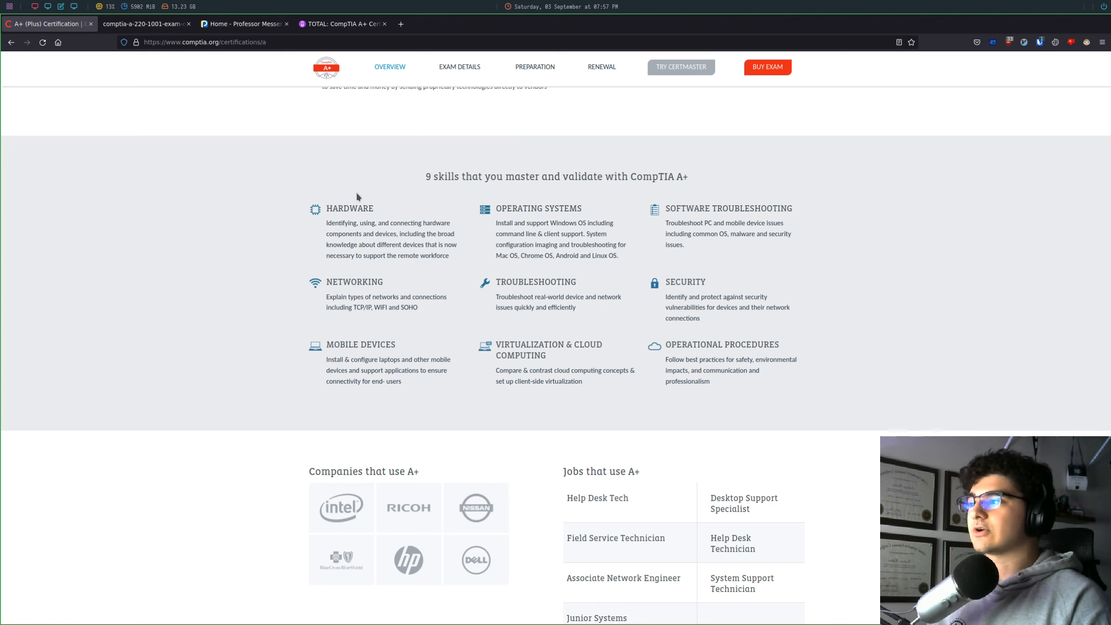
pyautogui.moveTo(391, 254)
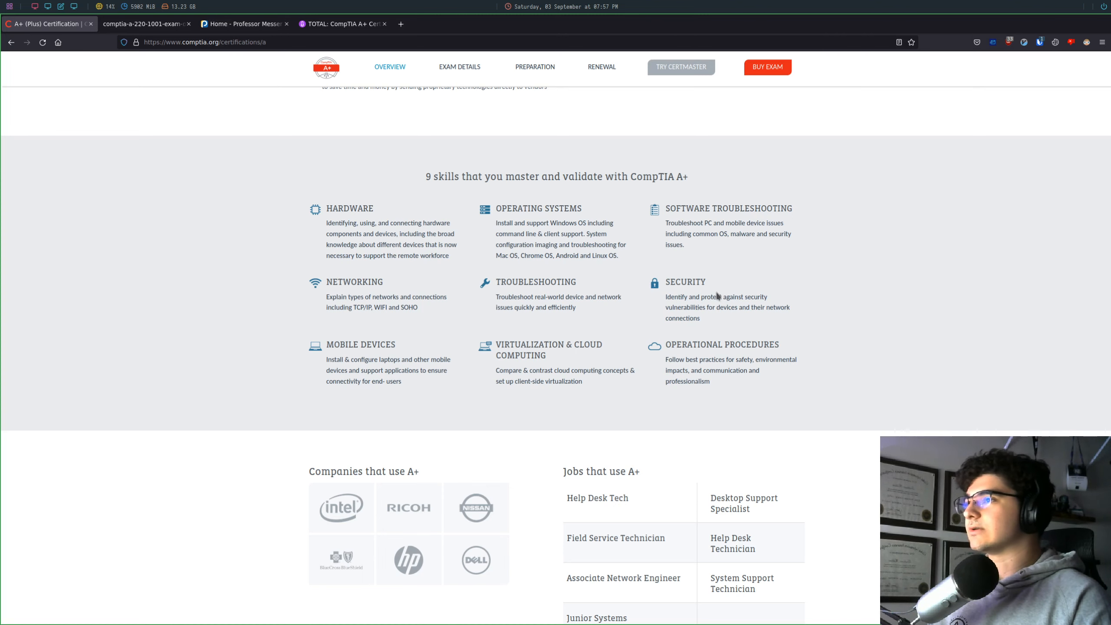
# - Reach the Exam Details table and select the Core 1 and Core 2 exam codes text
pyautogui.scroll(-3)
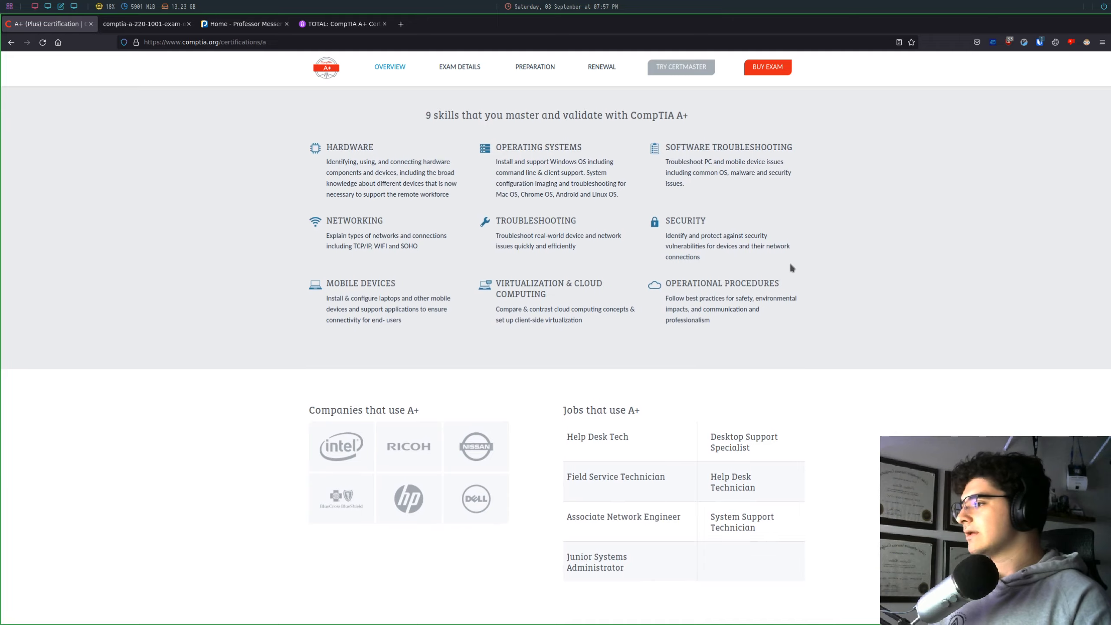
pyautogui.scroll(-3)
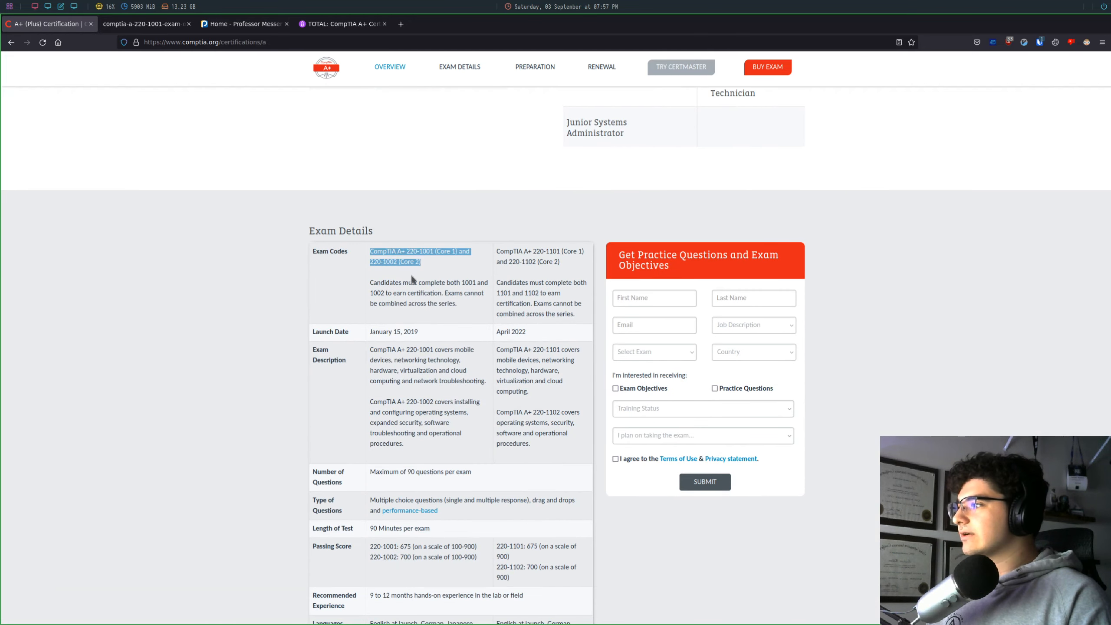
pyautogui.moveTo(387, 256); pyautogui.dragTo(560, 265)
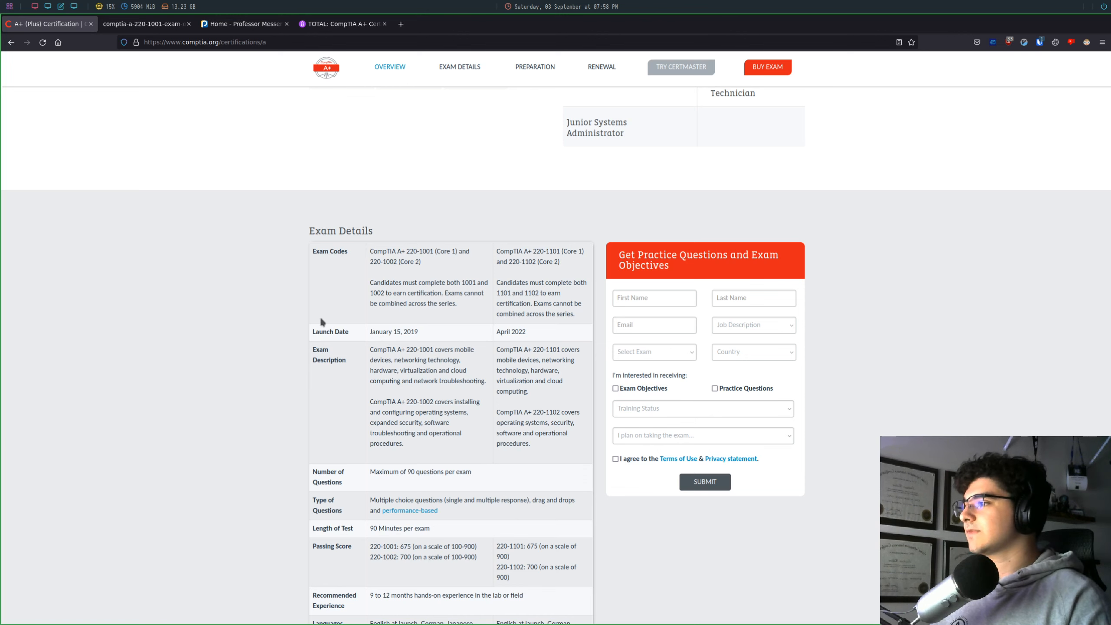
pyautogui.moveTo(449, 292)
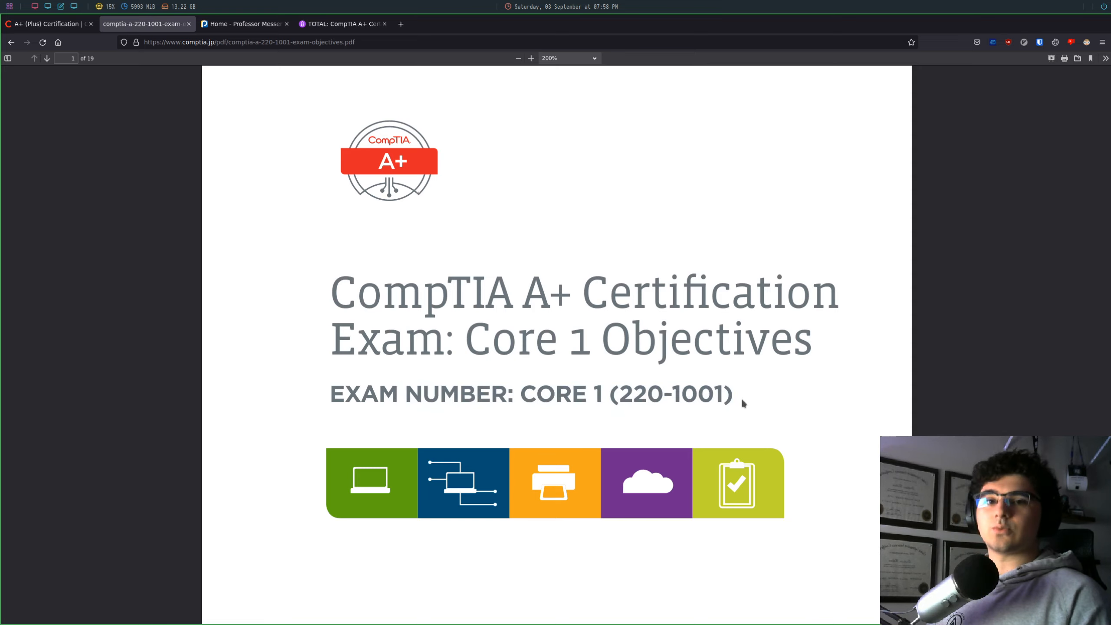
# - Scroll to the Test Details page and highlight the 100% total in the exam domains table
pyautogui.scroll(-3)
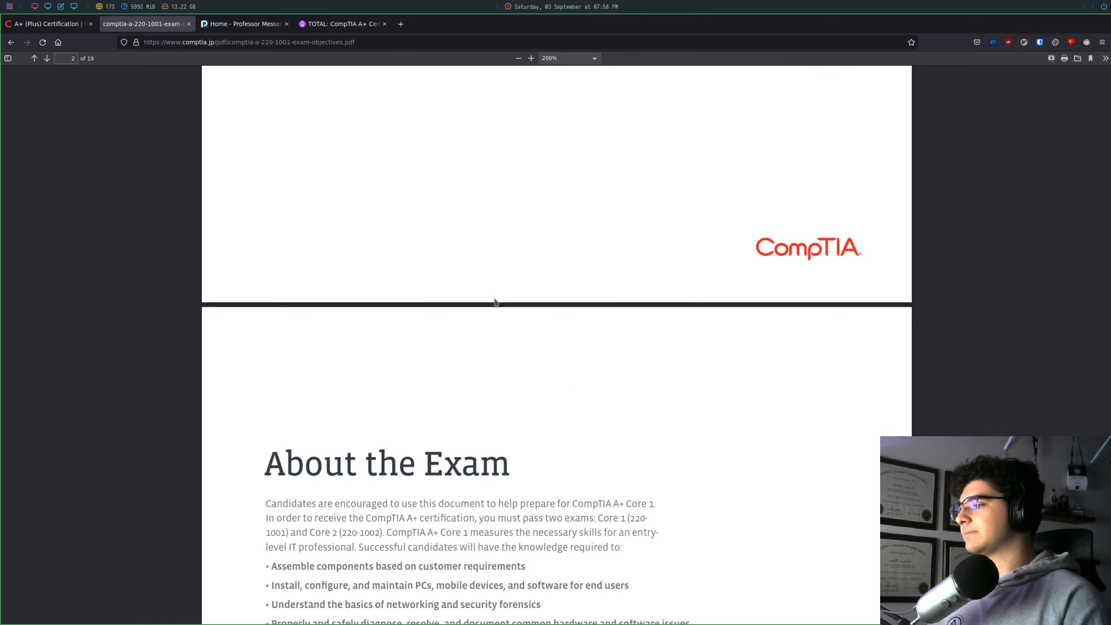
pyautogui.scroll(-3)
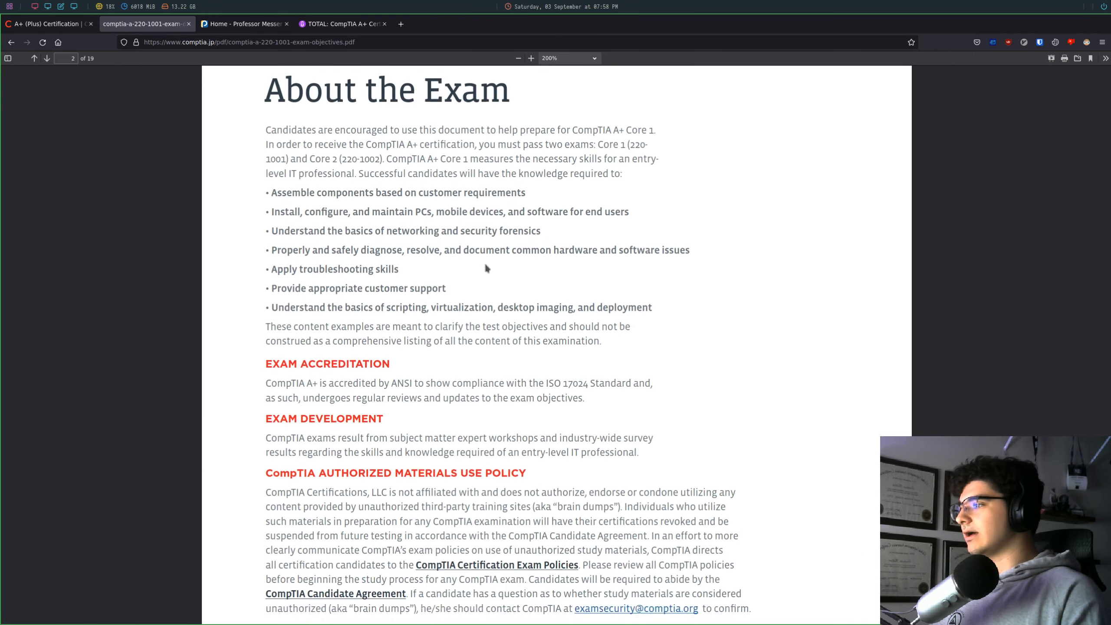
pyautogui.scroll(-3)
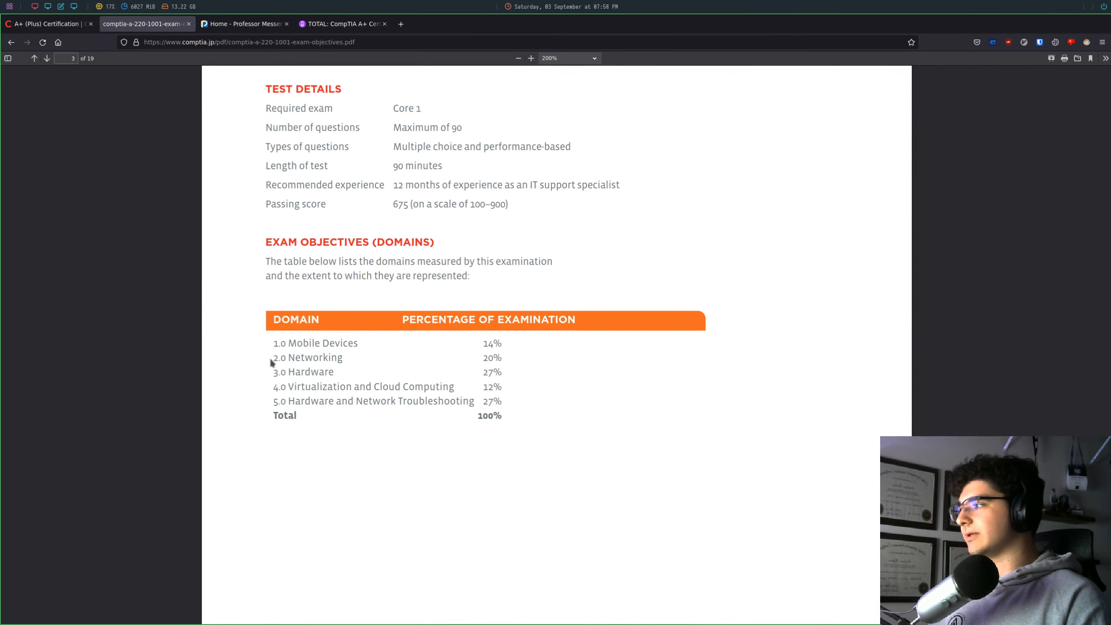
pyautogui.moveTo(272, 343); pyautogui.dragTo(514, 401)
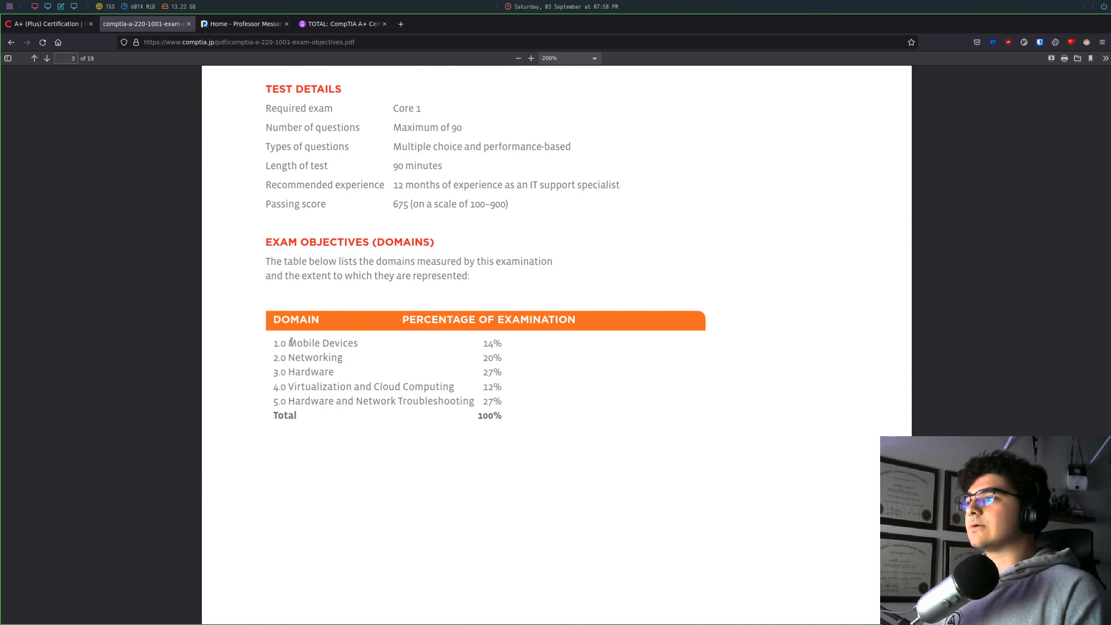
pyautogui.doubleClick(322, 342)
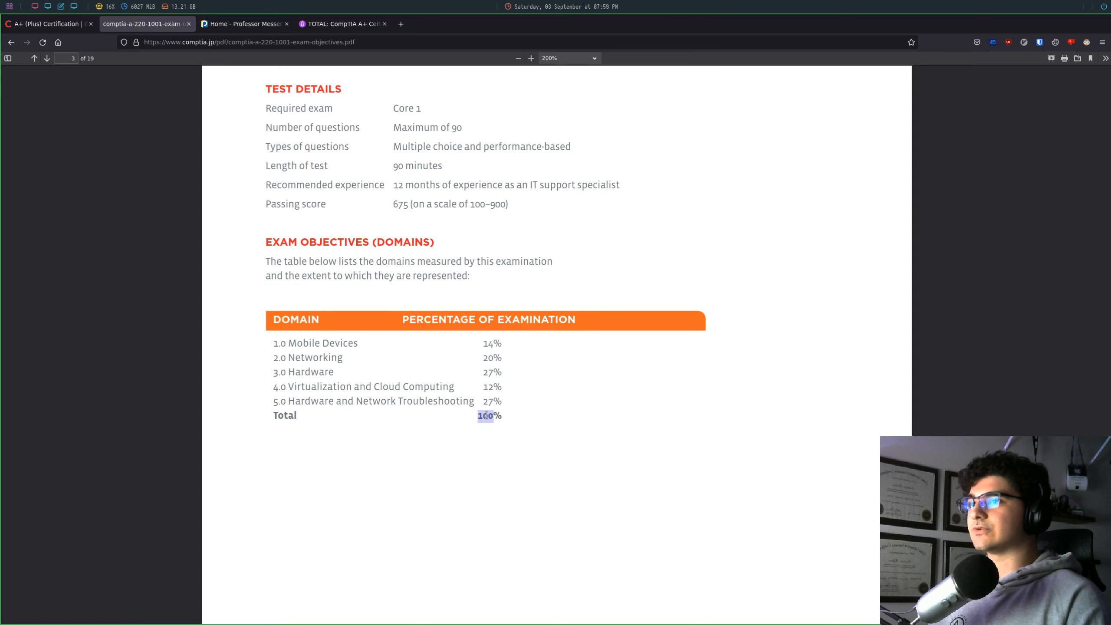
# - Zoom the PDF out to 140% and page through the Mobile Devices and Networking sections
pyautogui.scroll(-3)
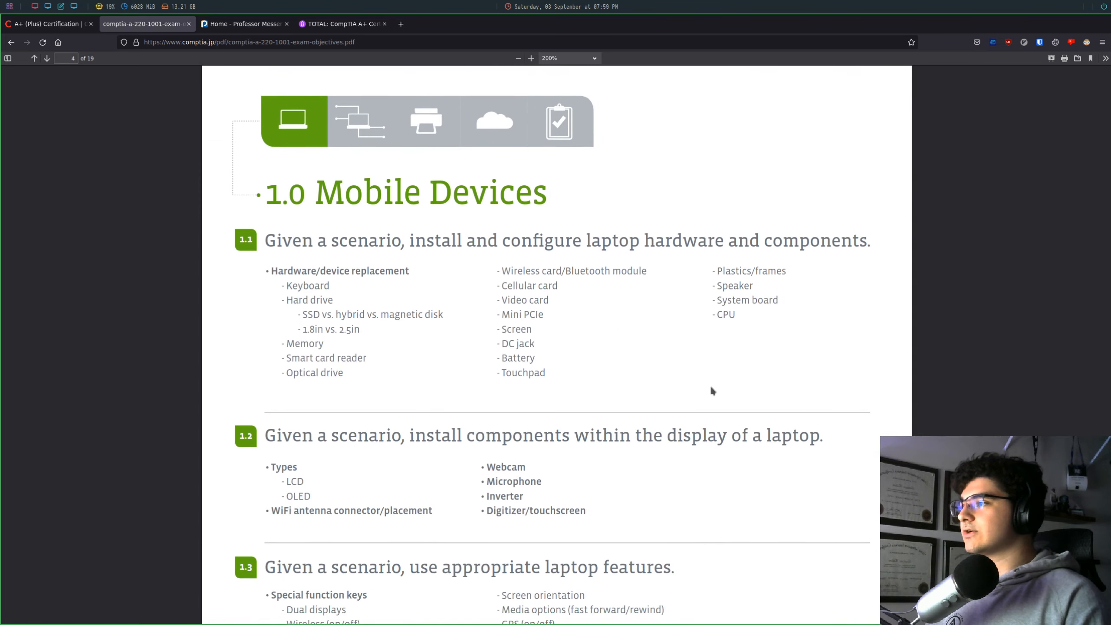
pyautogui.scroll(-3)
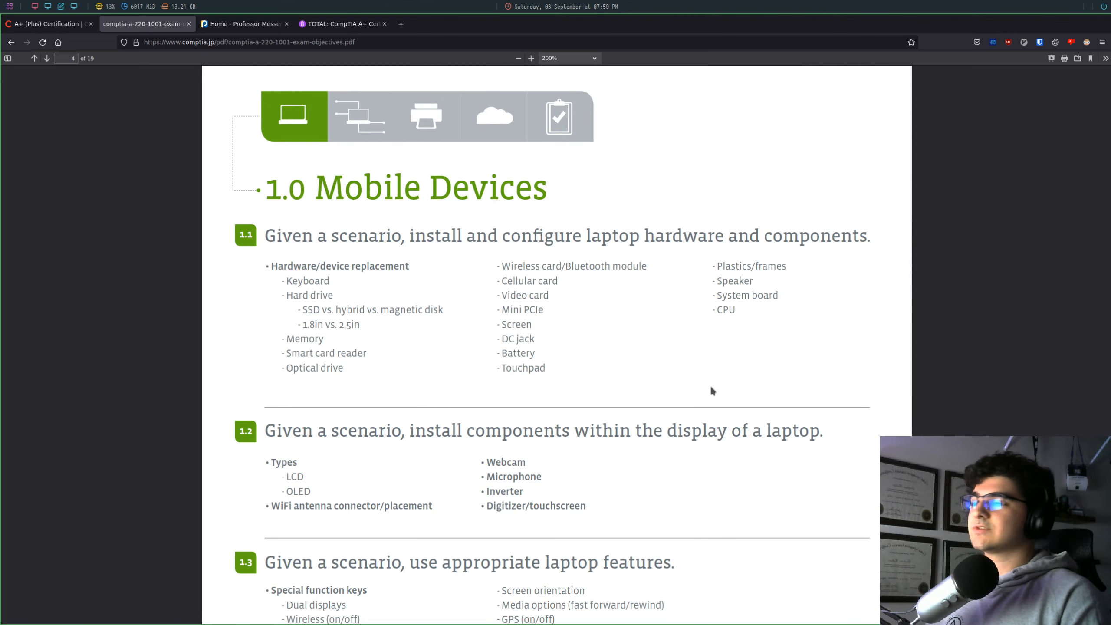
pyautogui.click(518, 58)
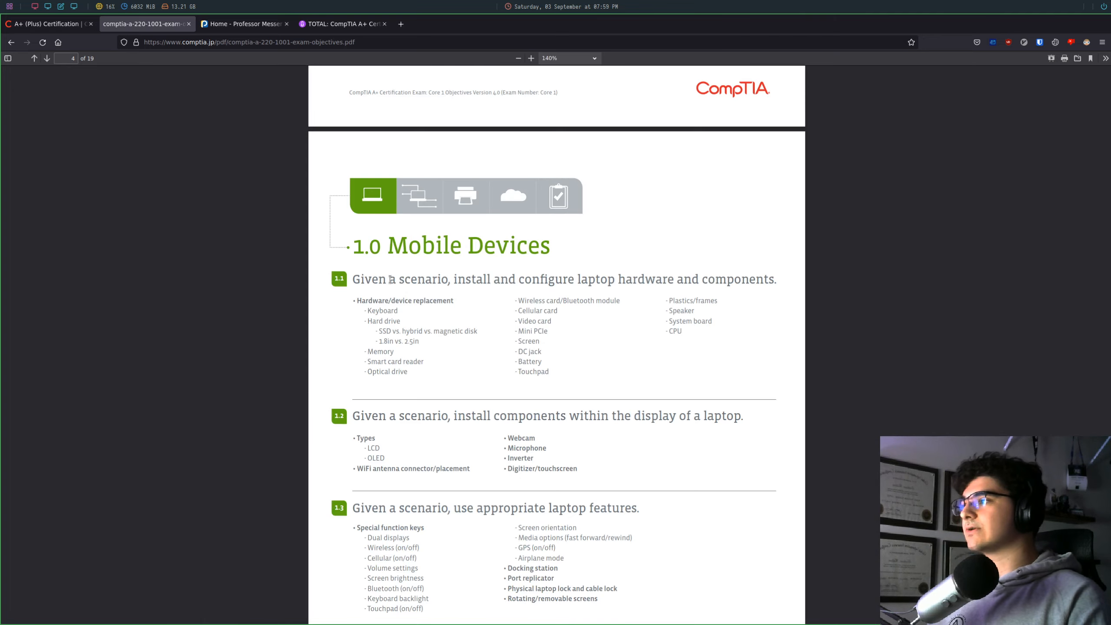
pyautogui.scroll(-3)
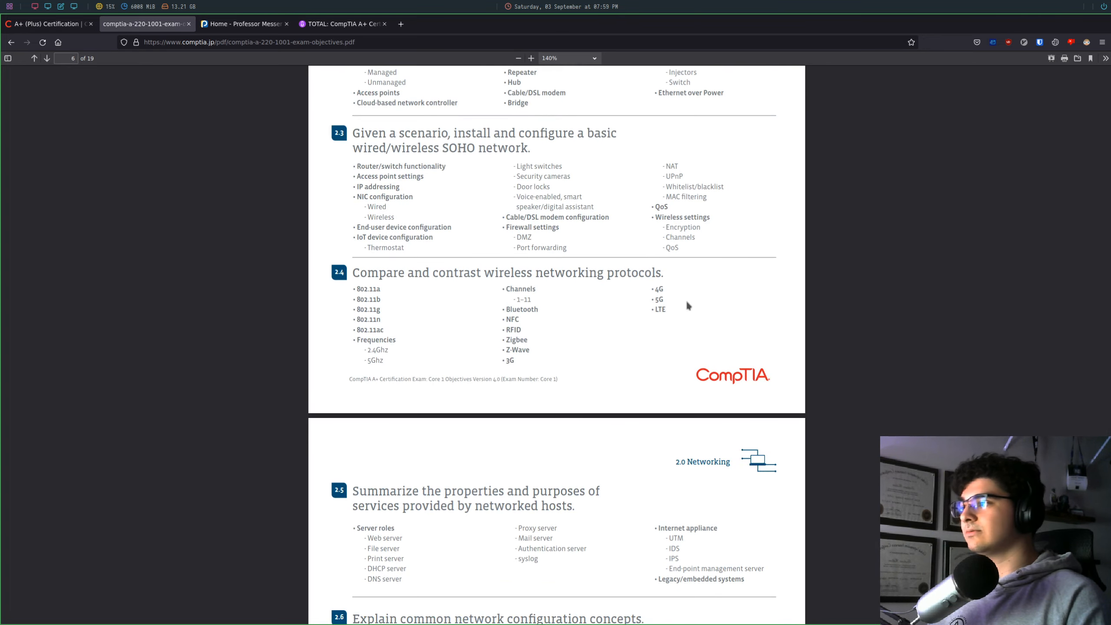
pyautogui.scroll(-3)
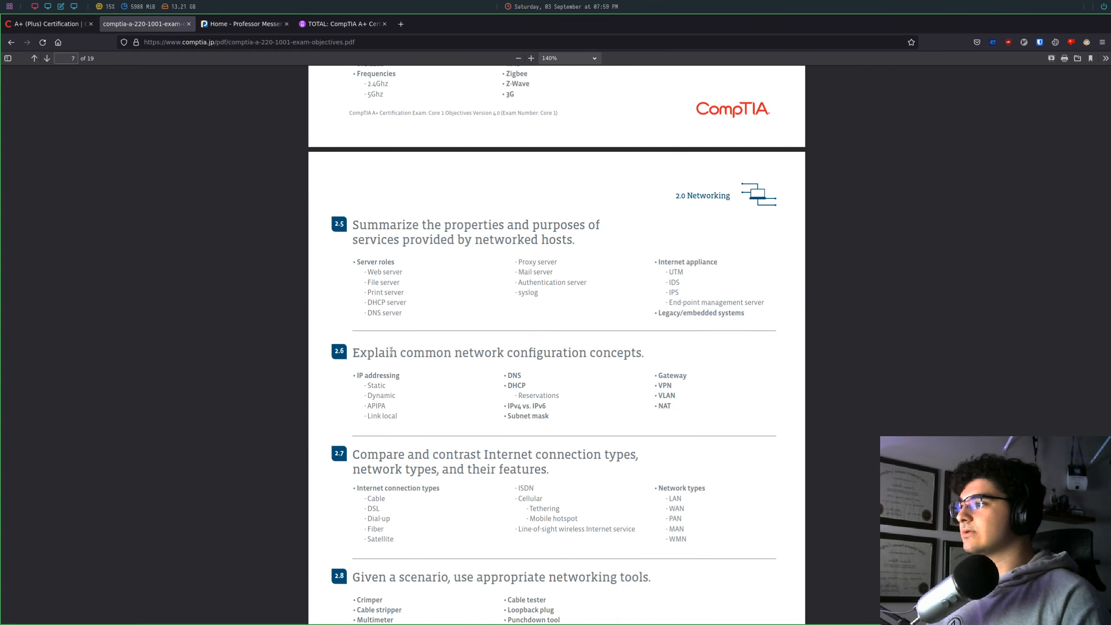
# - Briefly highlight the 2.6 network configuration heading, then clear the selection
pyautogui.moveTo(374, 352); pyautogui.dragTo(586, 353)
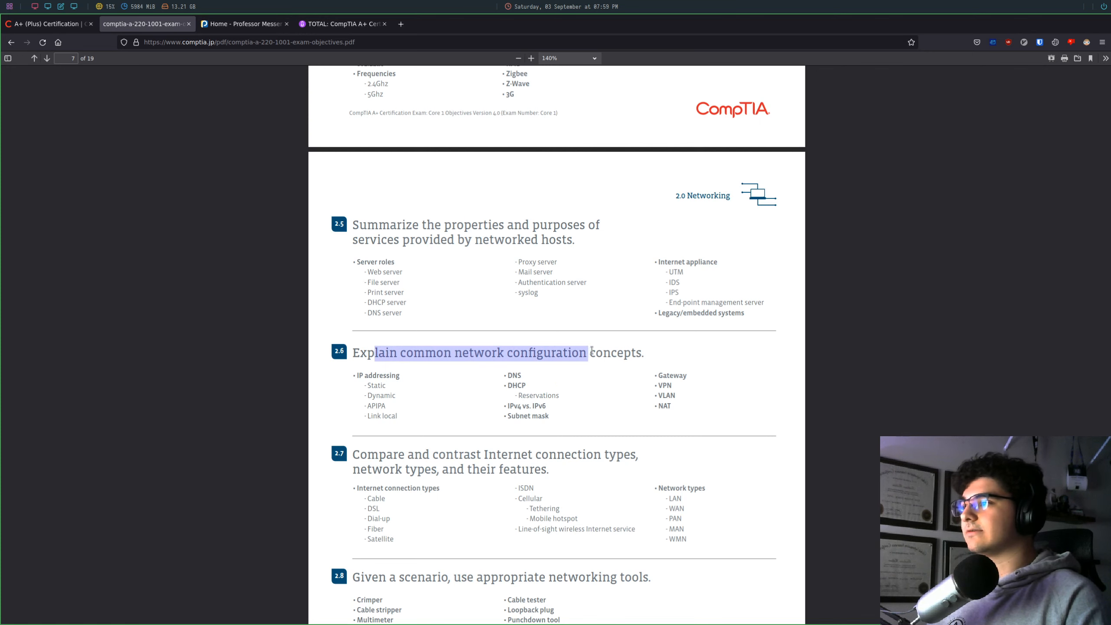
pyautogui.click(407, 382)
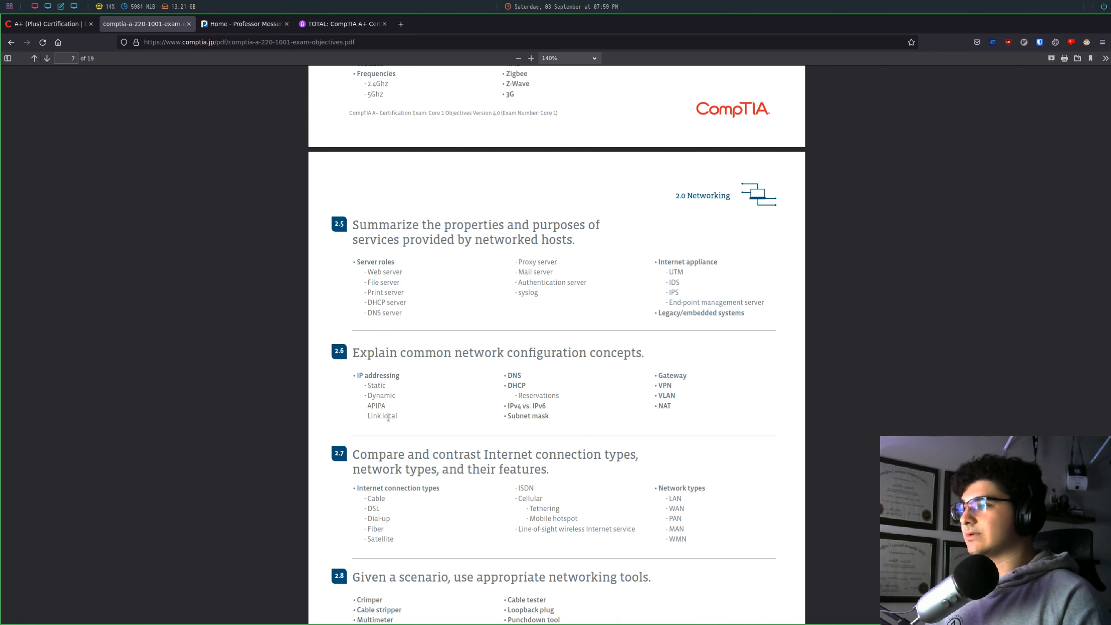
pyautogui.moveTo(507, 375)
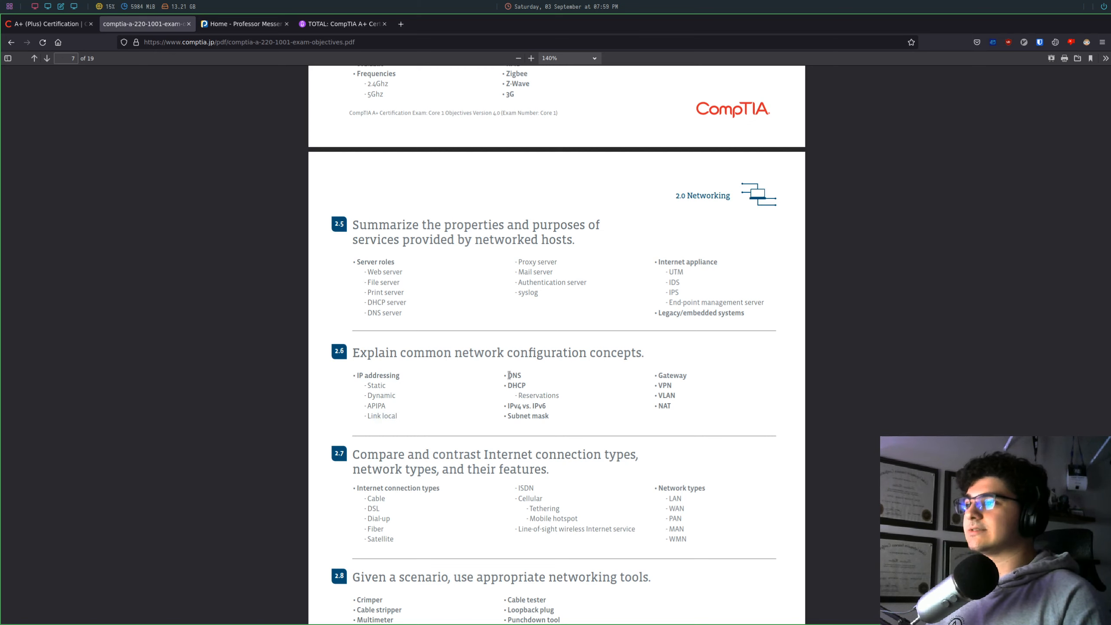
pyautogui.moveTo(537, 389)
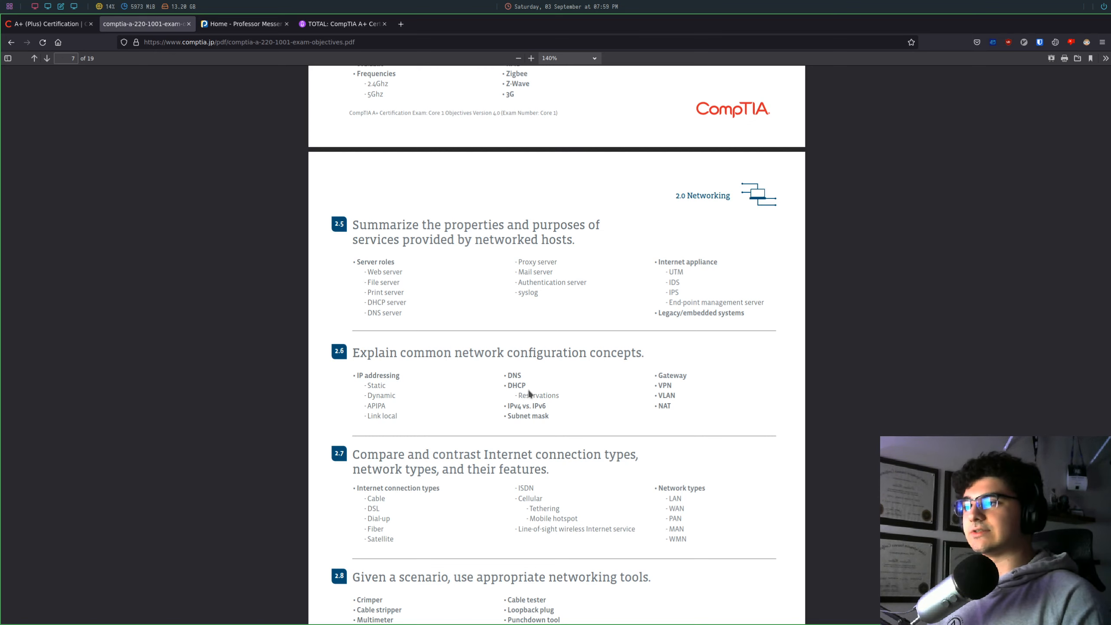
pyautogui.moveTo(655, 393)
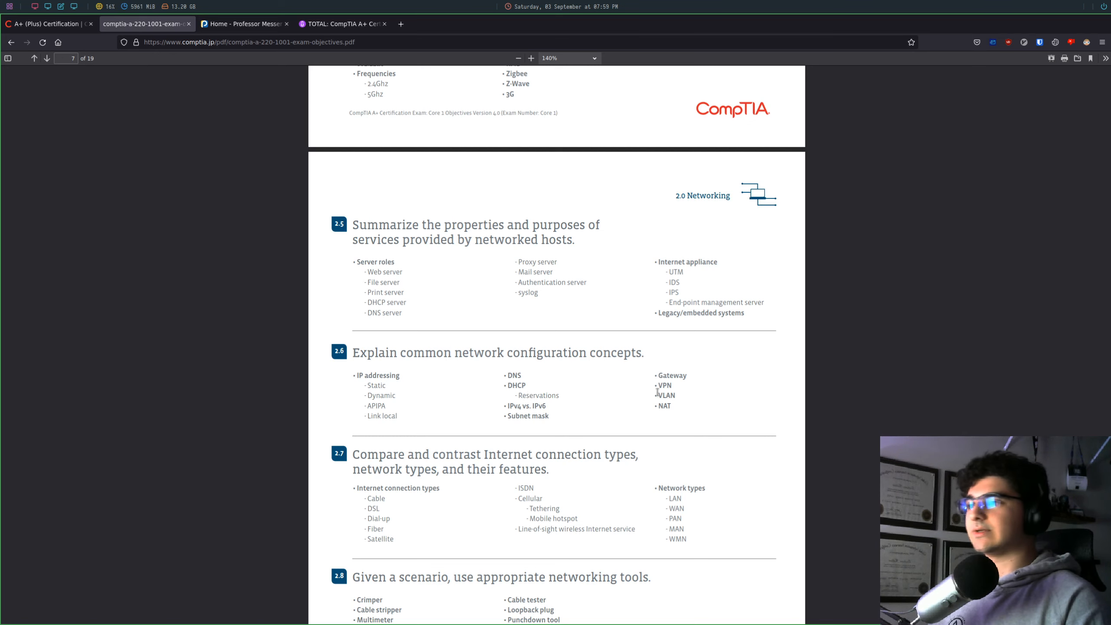
pyautogui.moveTo(670, 396)
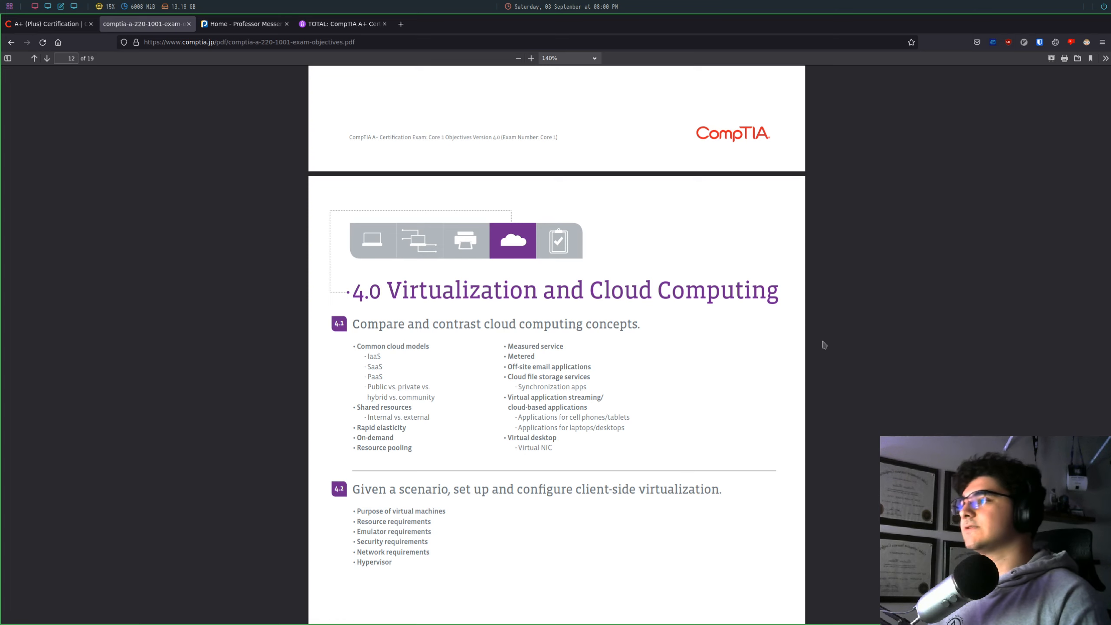
pyautogui.moveTo(1028, 343)
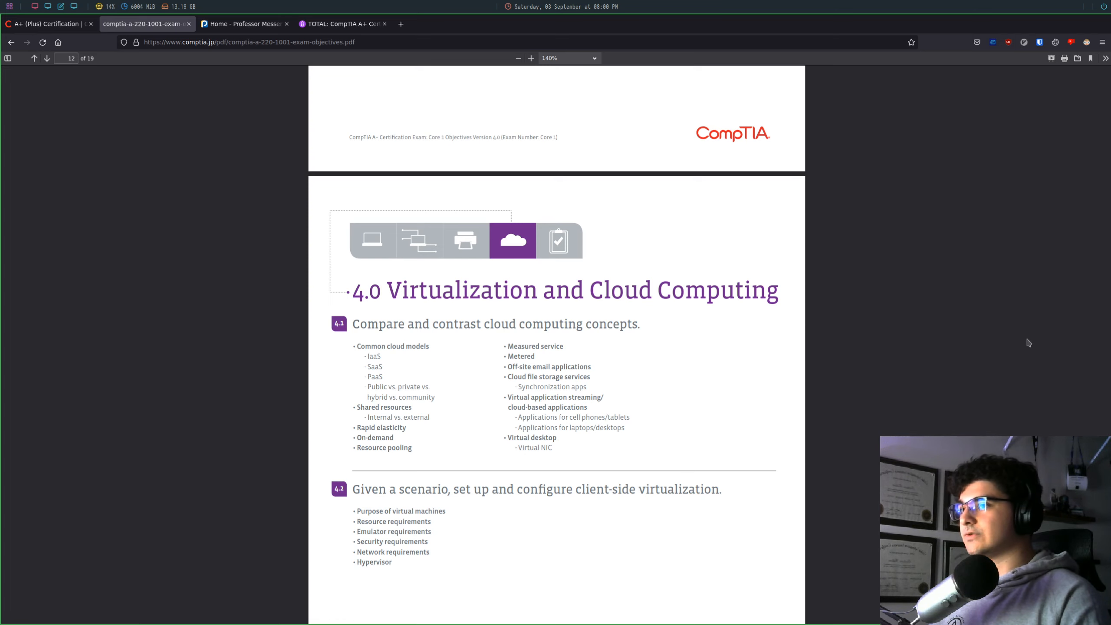
# - Scroll down through the 5.0 Hardware and Network Troubleshooting pages of the PDF
pyautogui.scroll(-3)
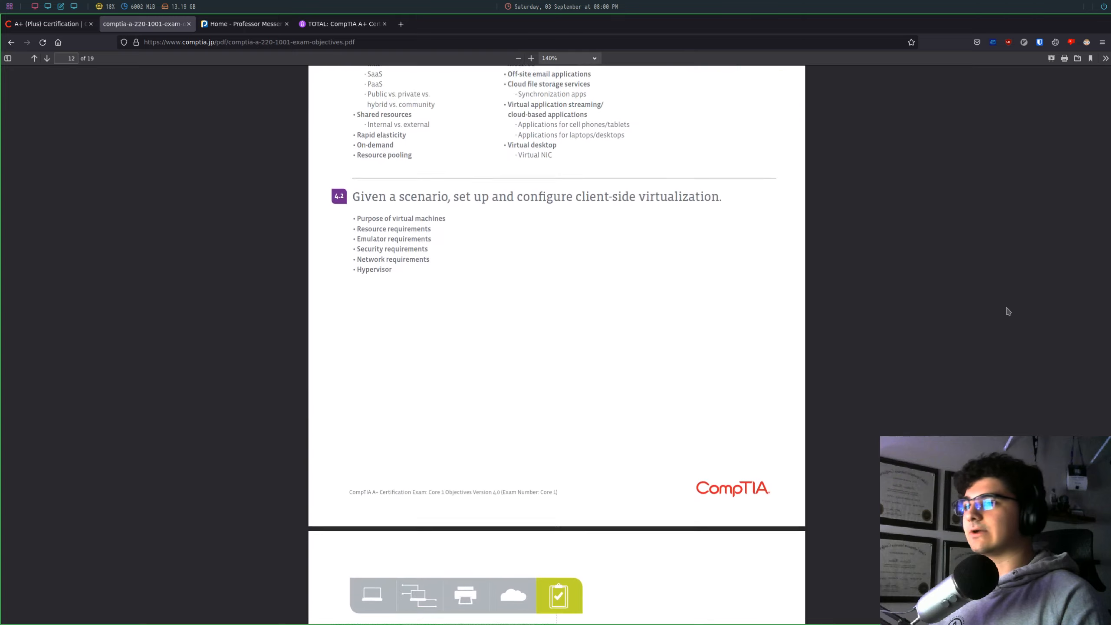
pyautogui.scroll(-3)
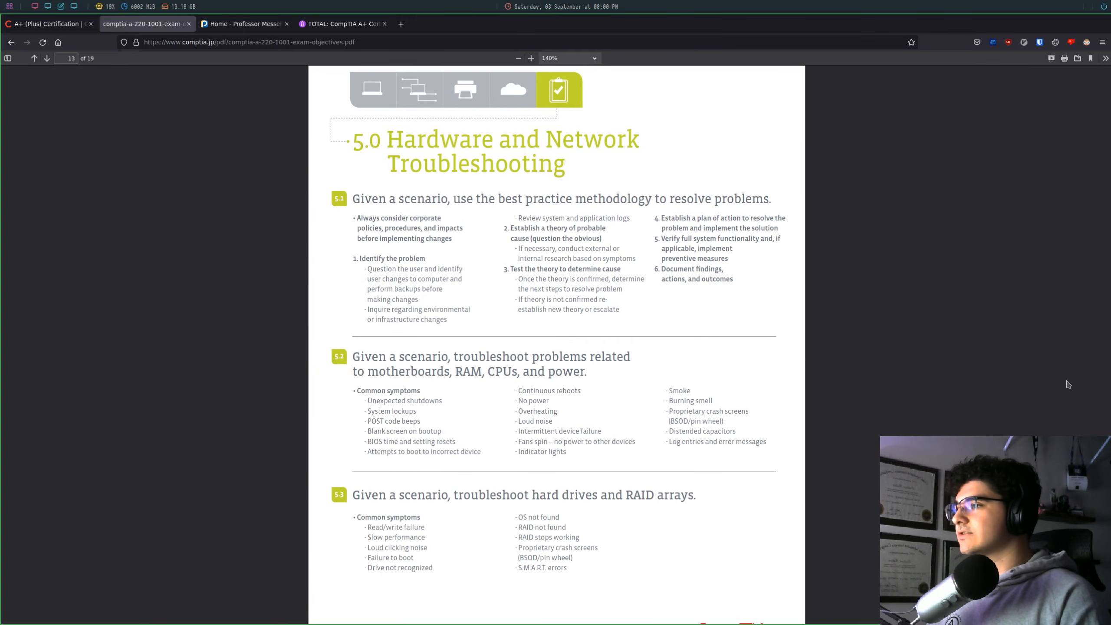
pyautogui.scroll(-3)
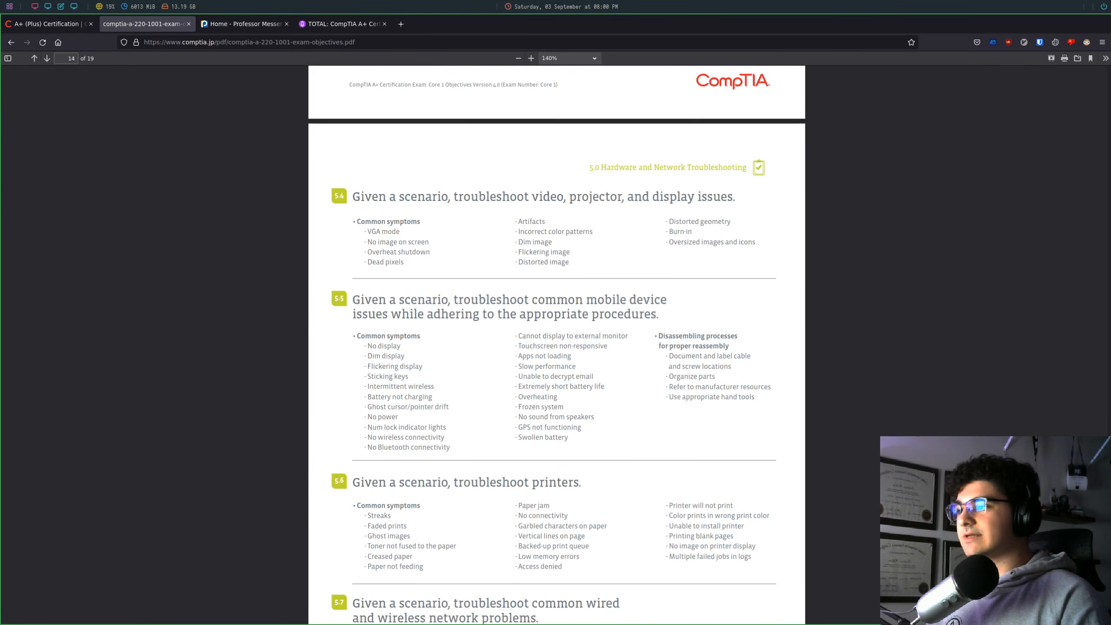
pyautogui.scroll(-3)
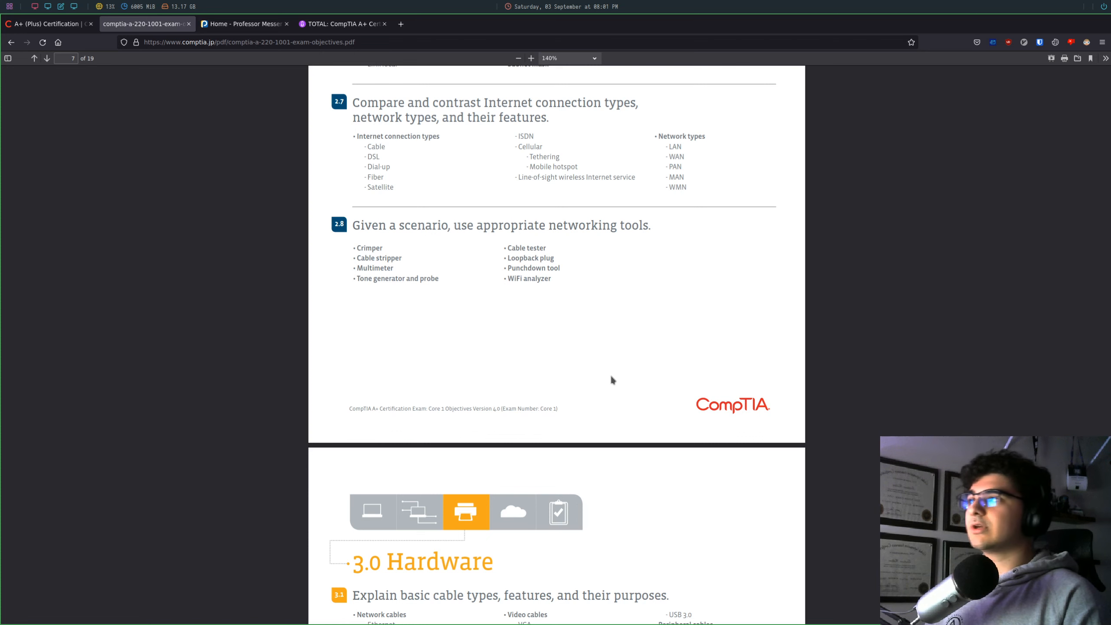
pyautogui.moveTo(269, 196)
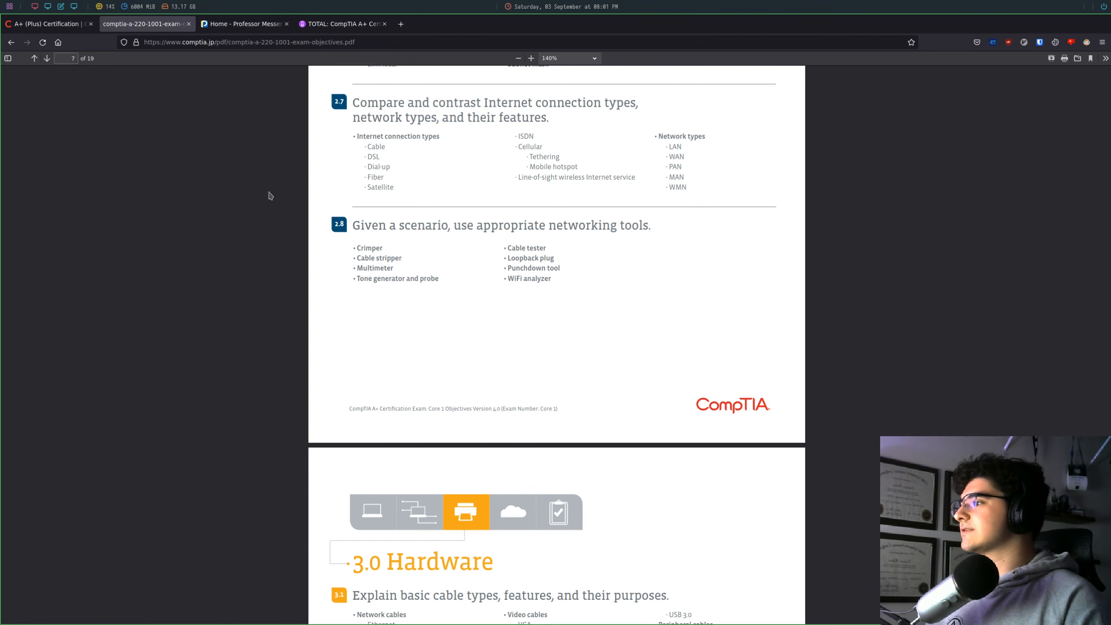
# - On Professor Messer, go to Free Core 1 A+ Videos and open the Laptop Hardware 1.1 lesson
pyautogui.click(244, 23)
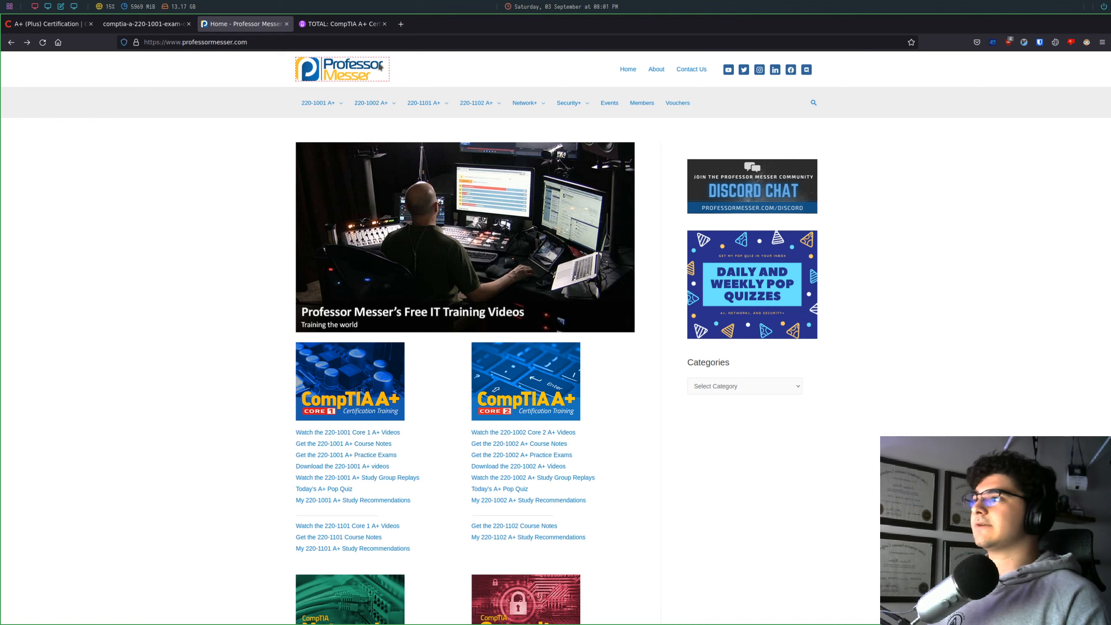
pyautogui.click(319, 102)
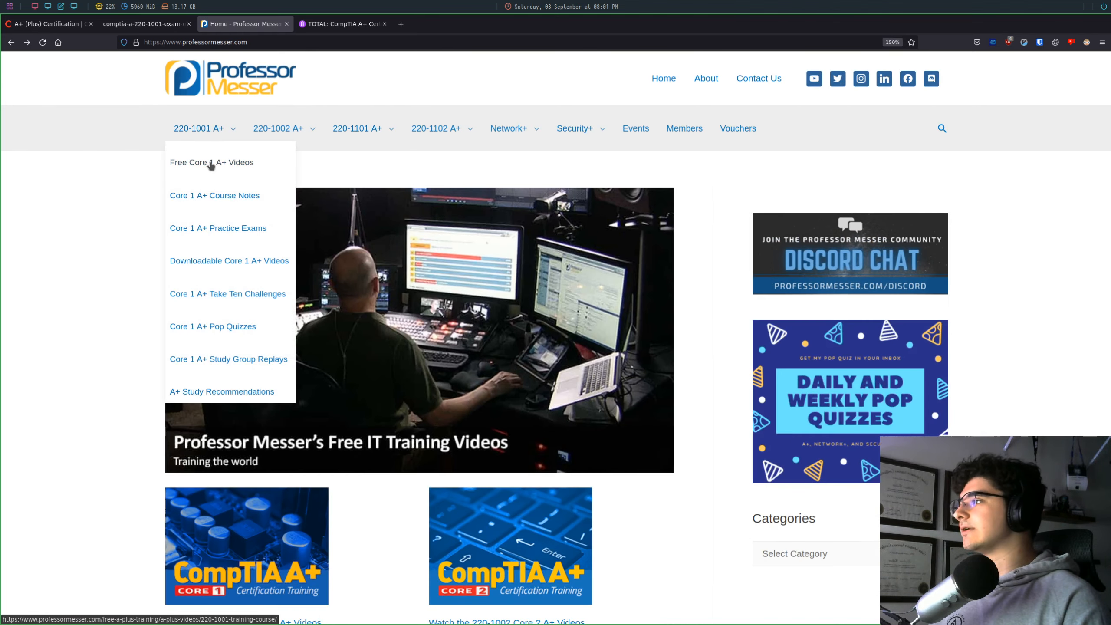
pyautogui.click(211, 162)
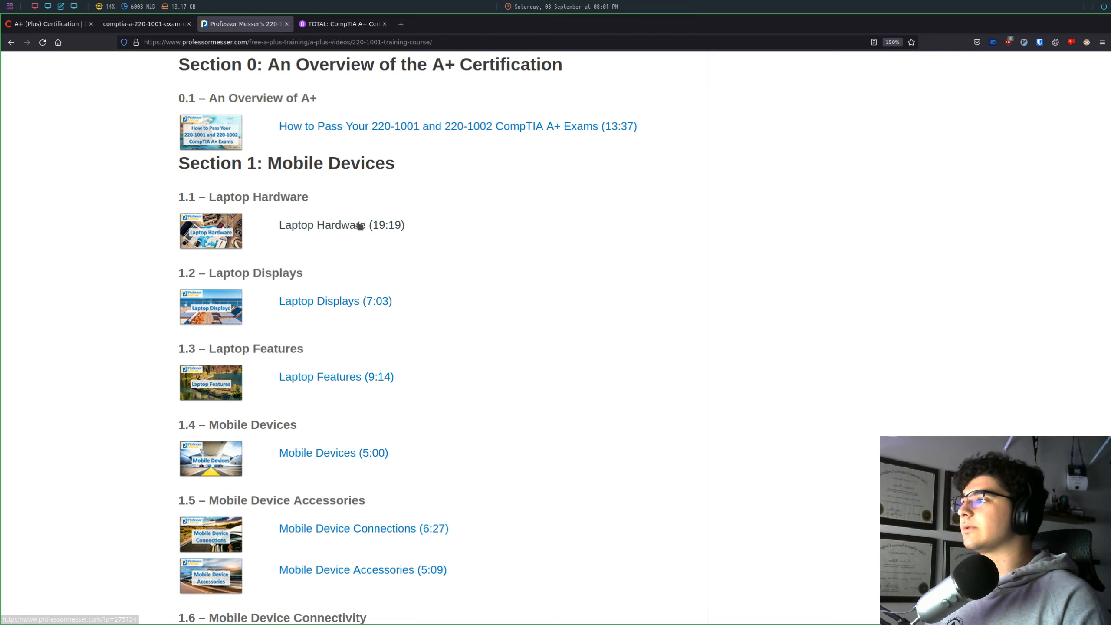
pyautogui.click(321, 225)
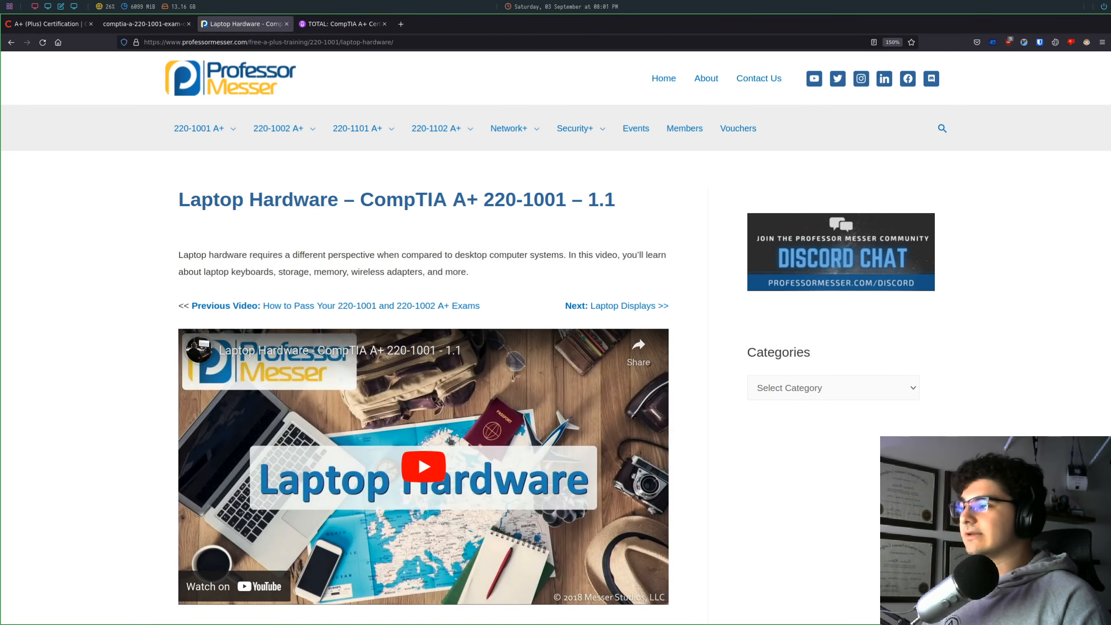
# - Play then pause the Laptop Hardware video and switch to the Udemy TOTAL CompTIA A+ course page
pyautogui.click(423, 466)
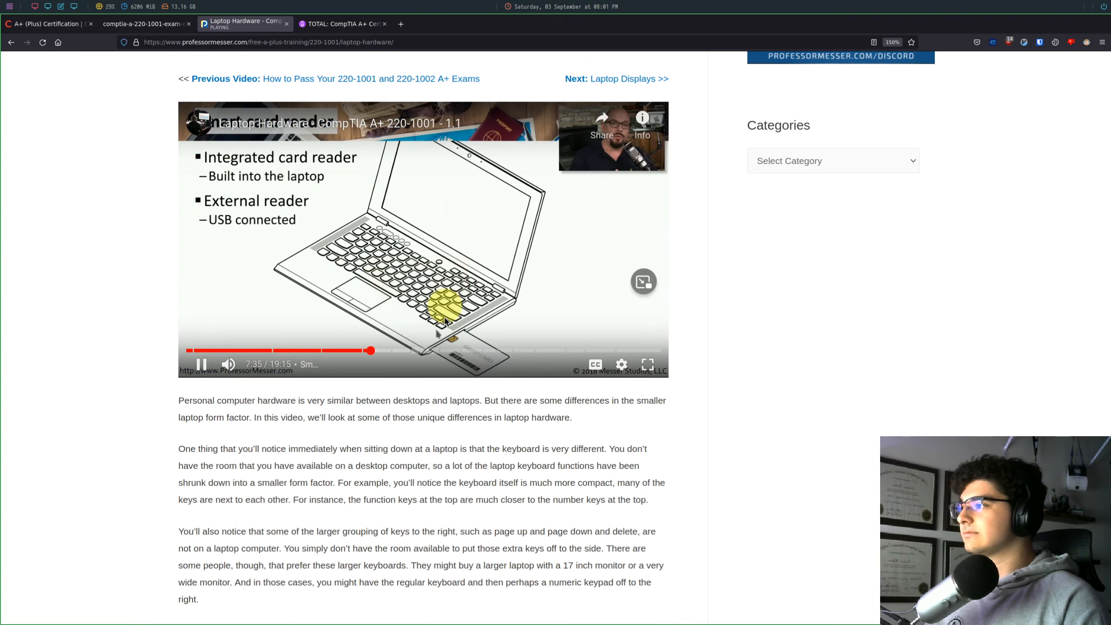
pyautogui.click(200, 364)
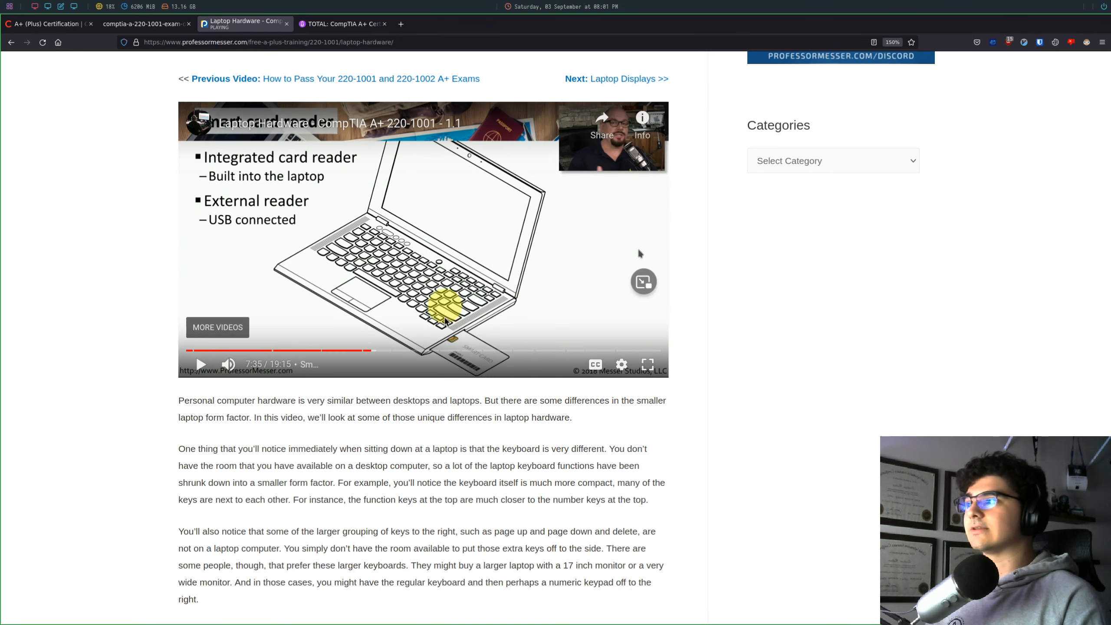
pyautogui.moveTo(594, 266)
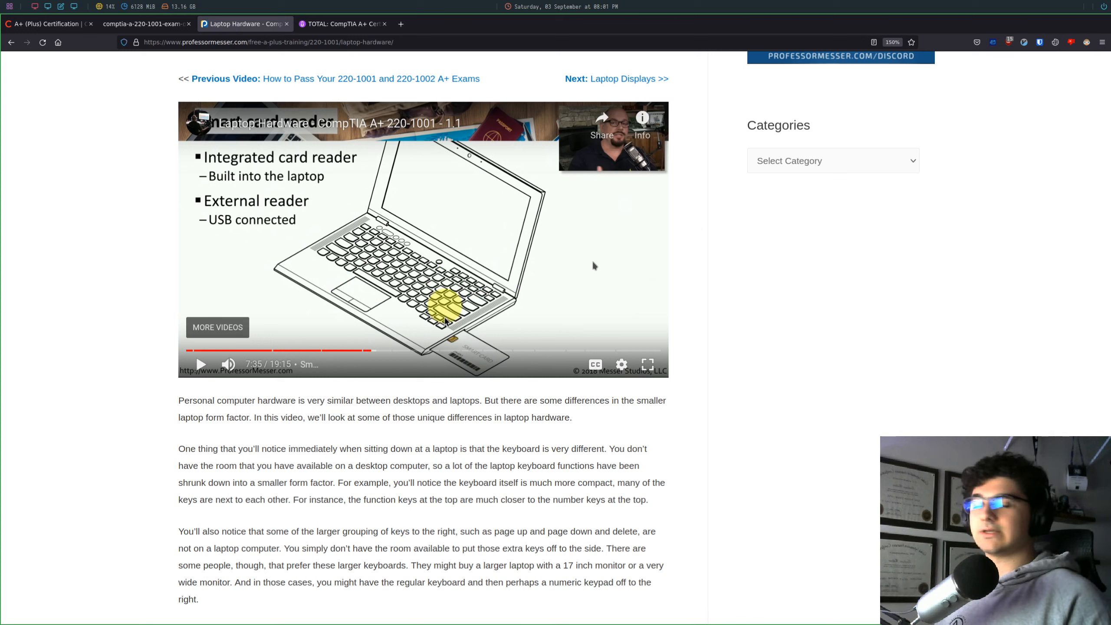
pyautogui.moveTo(730, 286)
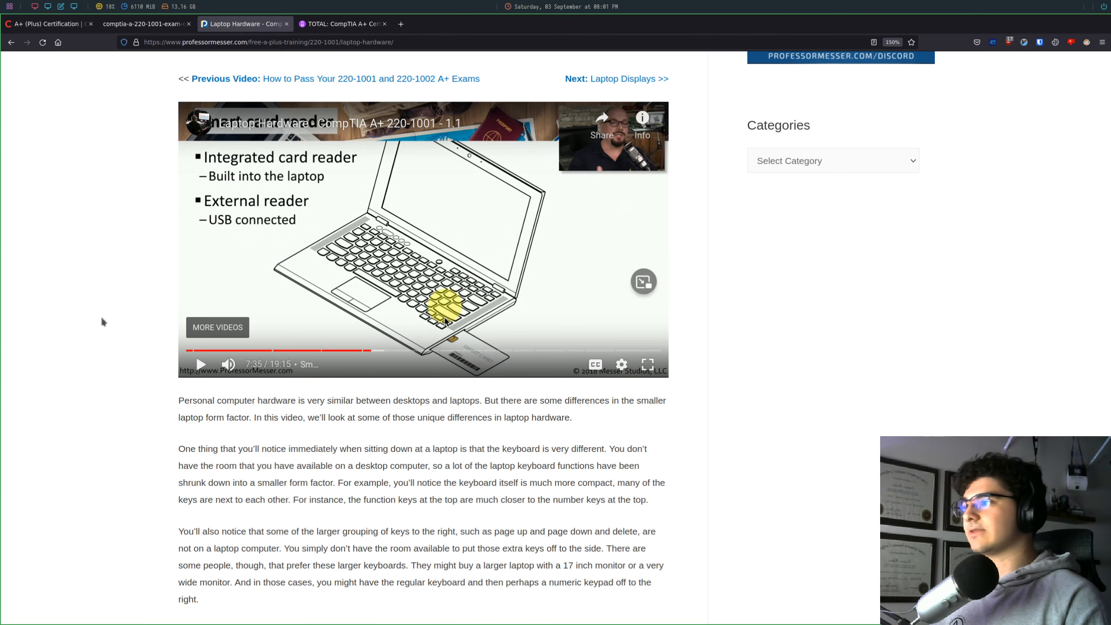
pyautogui.click(342, 24)
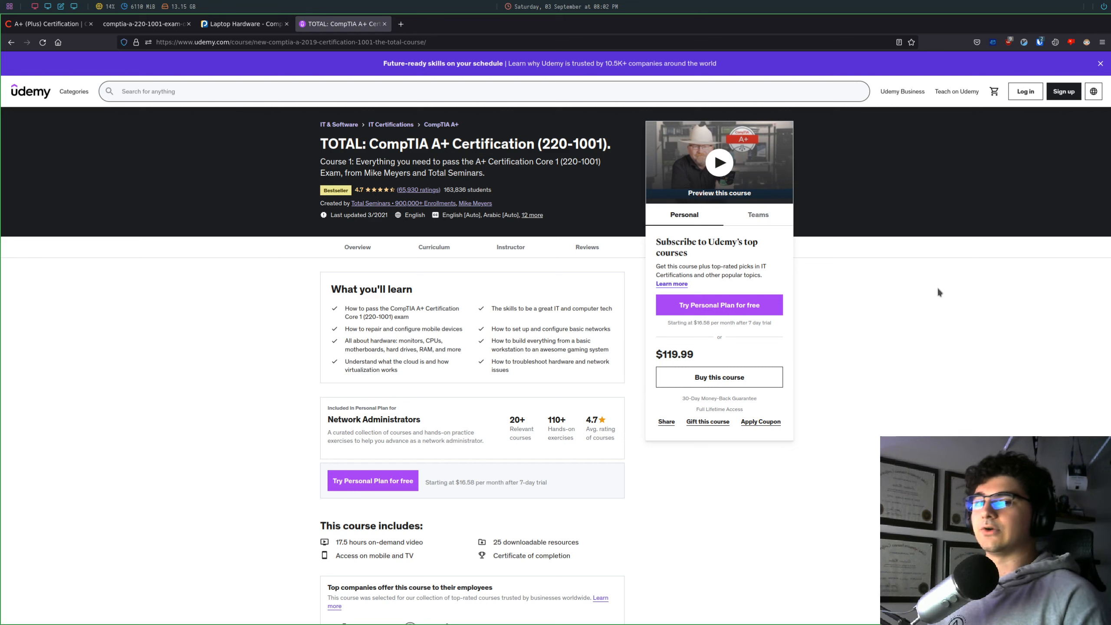
# - Scroll the Udemy course page down to the Course content curriculum
pyautogui.doubleClick(676, 354)
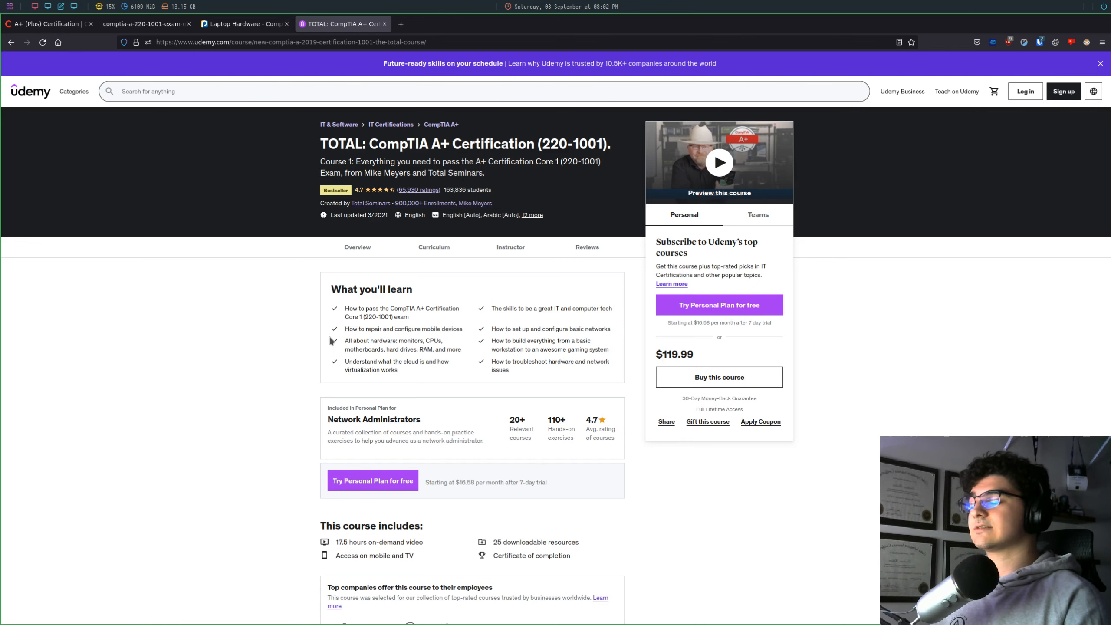
pyautogui.scroll(-3)
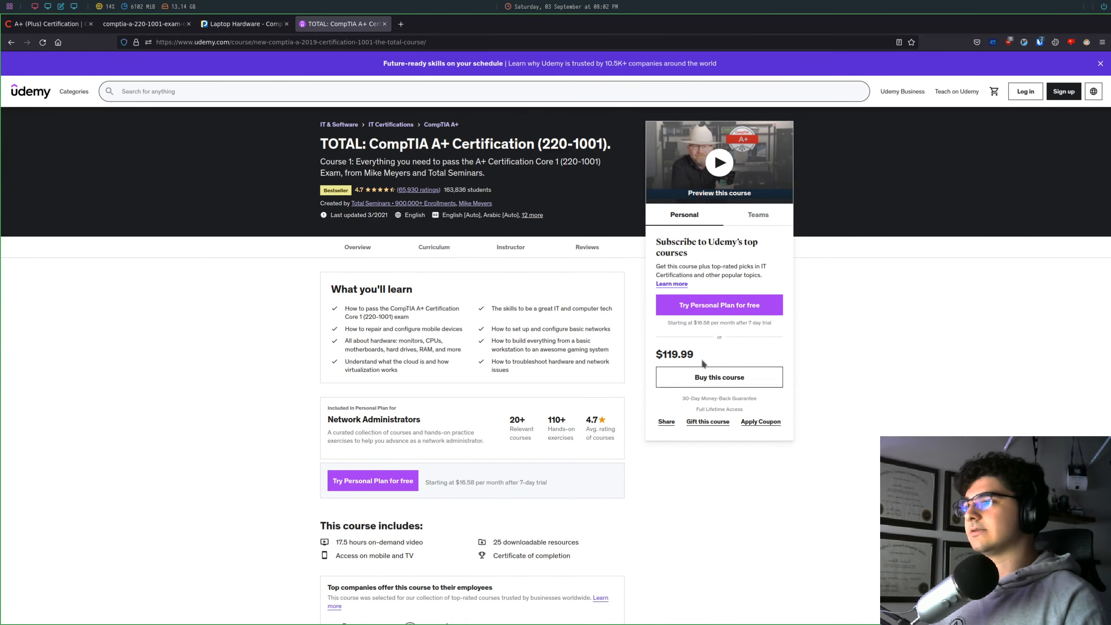
pyautogui.scroll(-3)
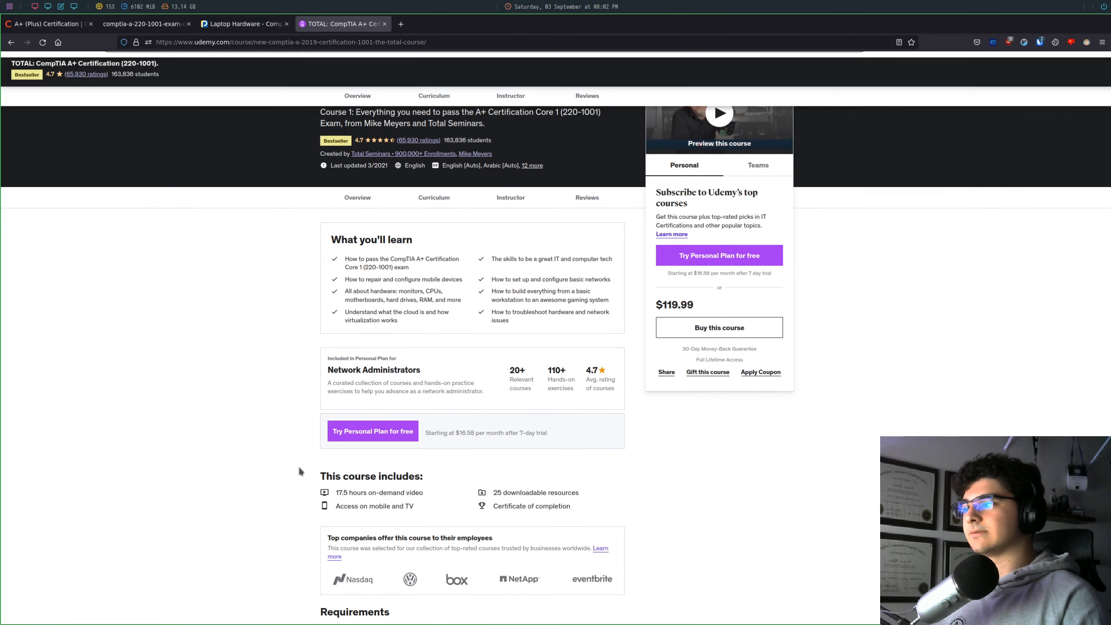
pyautogui.scroll(-3)
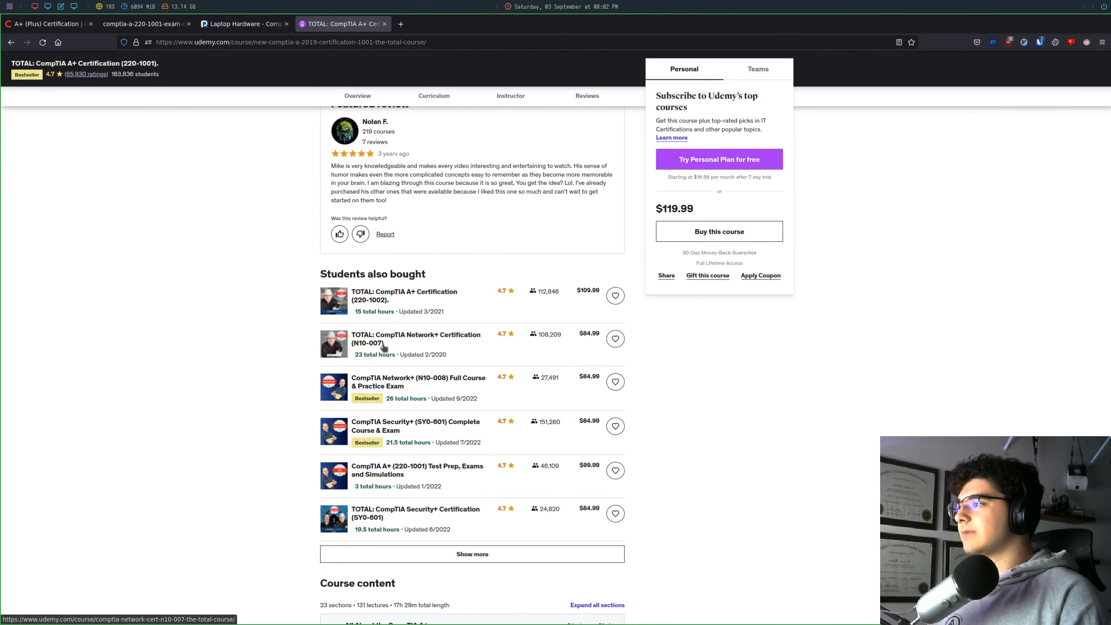
pyautogui.scroll(-3)
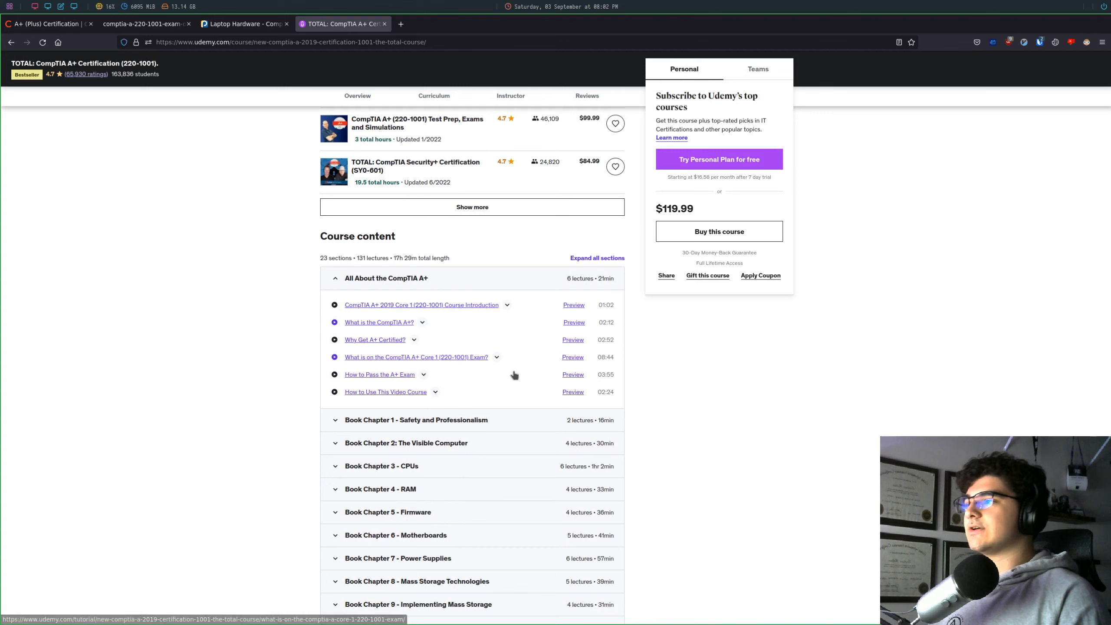
# - Expand the RAM, Firmware and Motherboards chapters, then return to the Professor Messer Laptop Hardware page
pyautogui.click(380, 489)
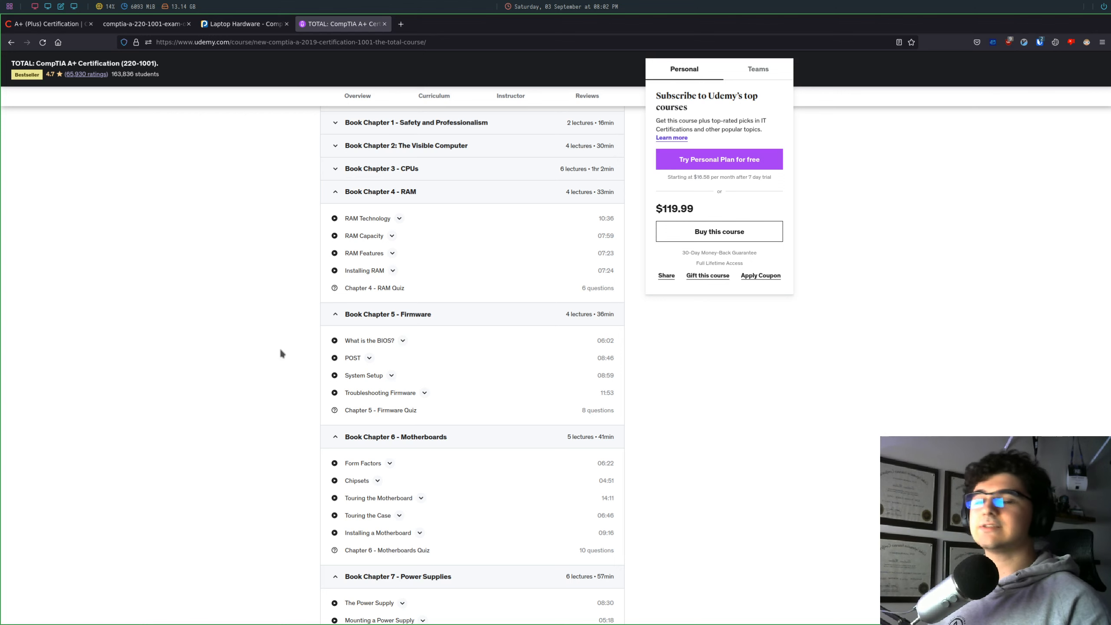
pyautogui.scroll(-3)
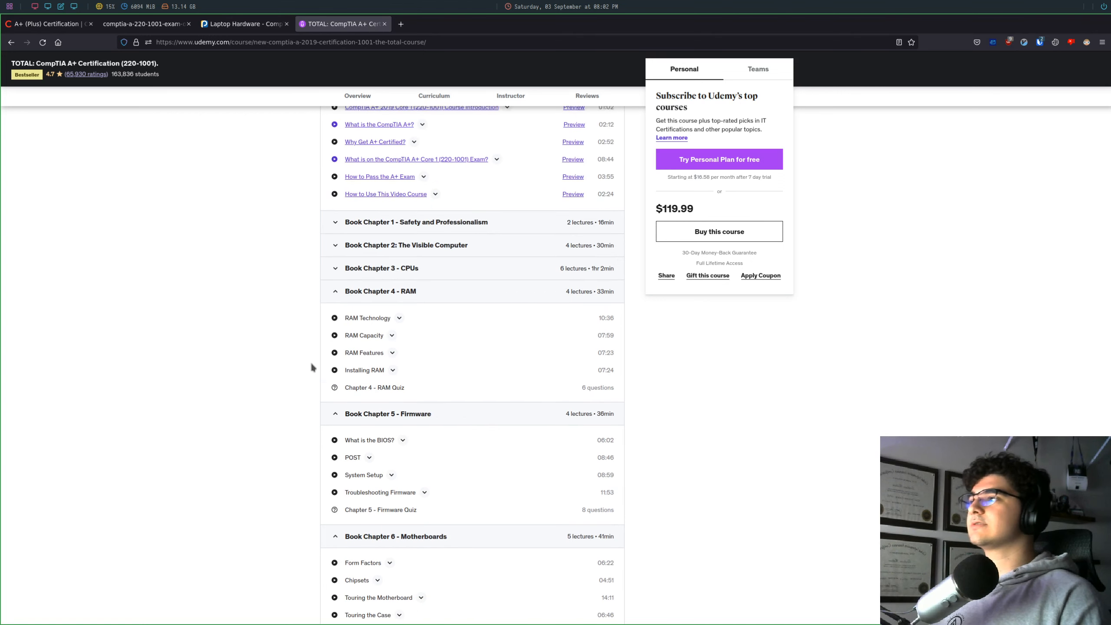
pyautogui.click(244, 23)
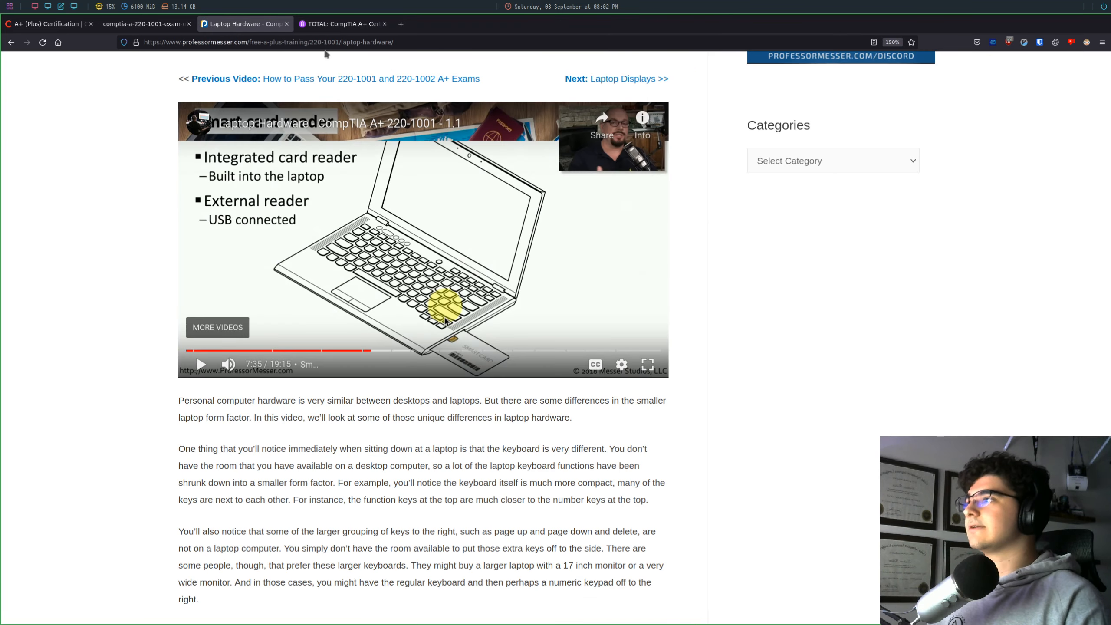
pyautogui.moveTo(382, 140)
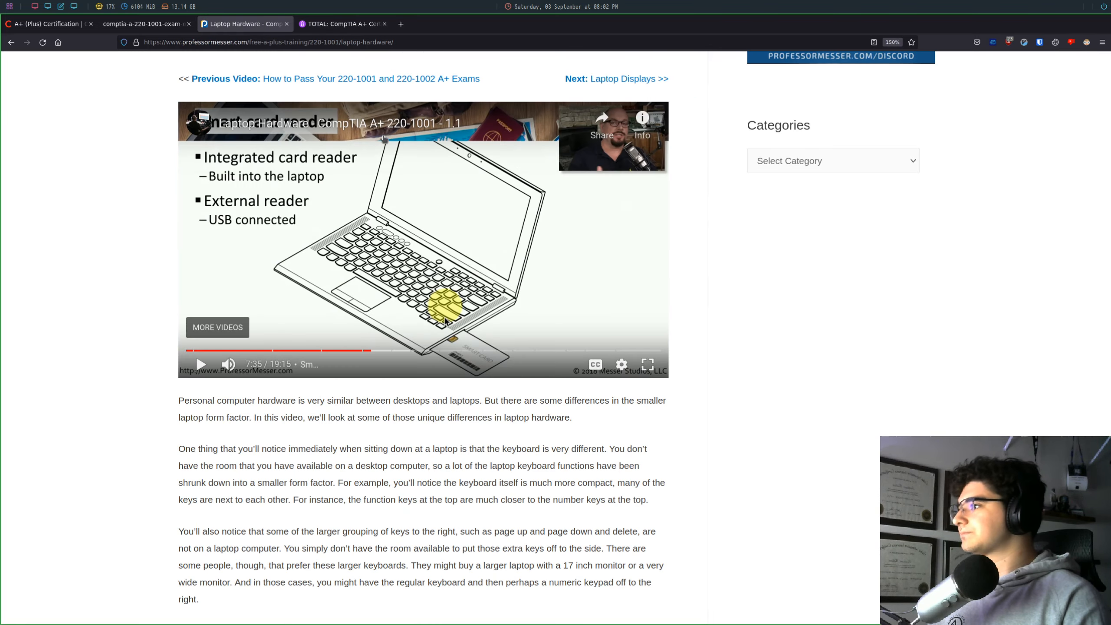
# - Return to the Udemy TOTAL CompTIA A+ (220-1001) course overview tab
pyautogui.click(340, 24)
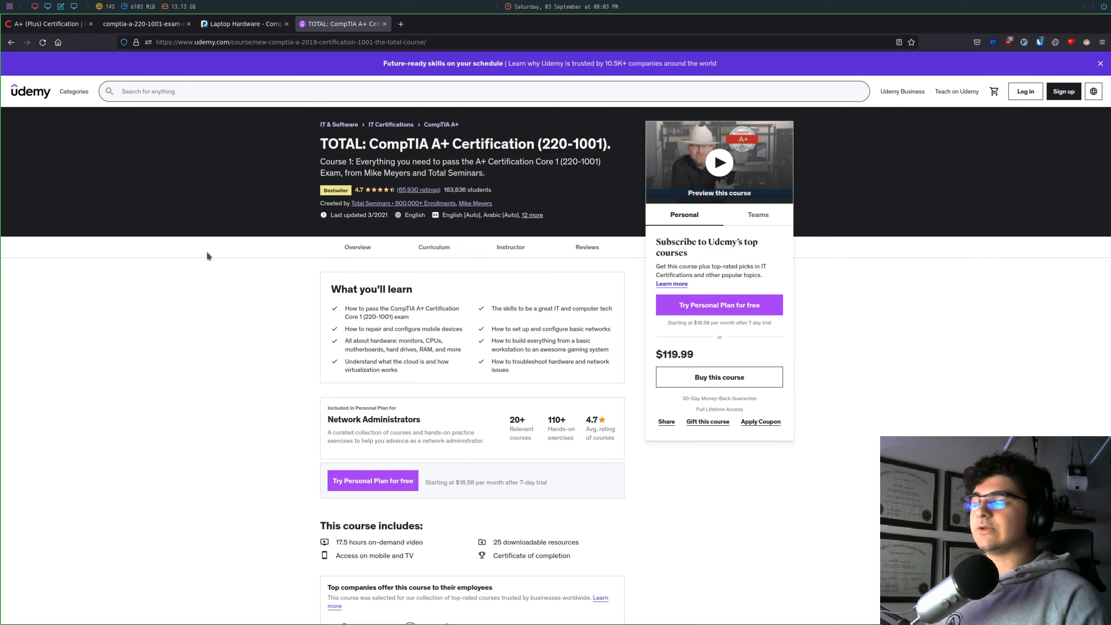
# - Scroll further down the course content and collapse the Book Chapter 18 Essentials of Networking chapter
pyautogui.scroll(-3)
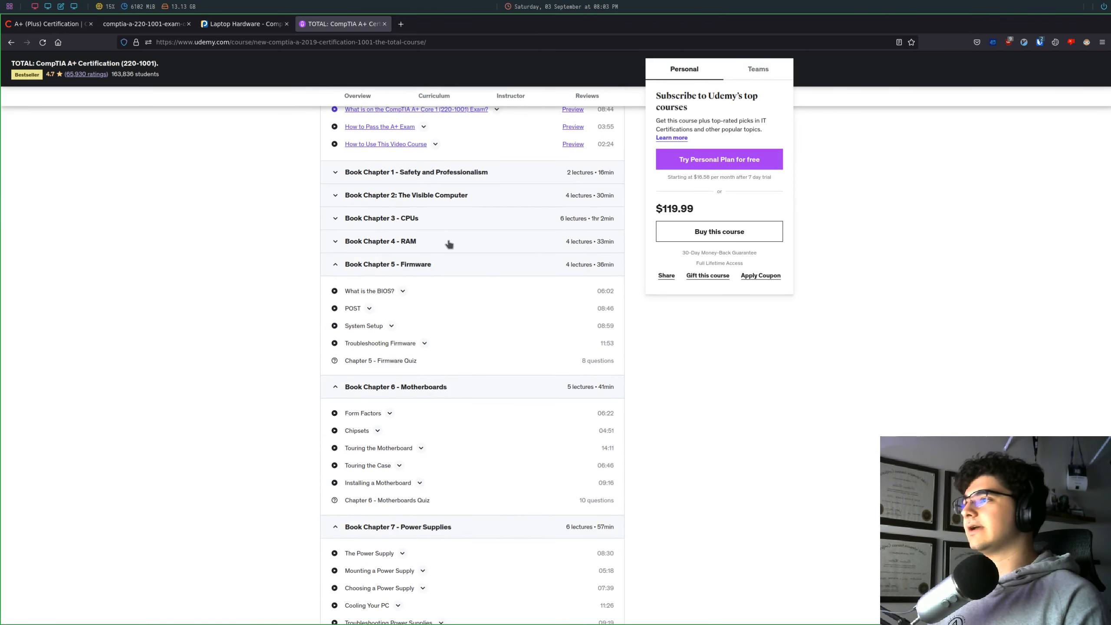
pyautogui.scroll(-3)
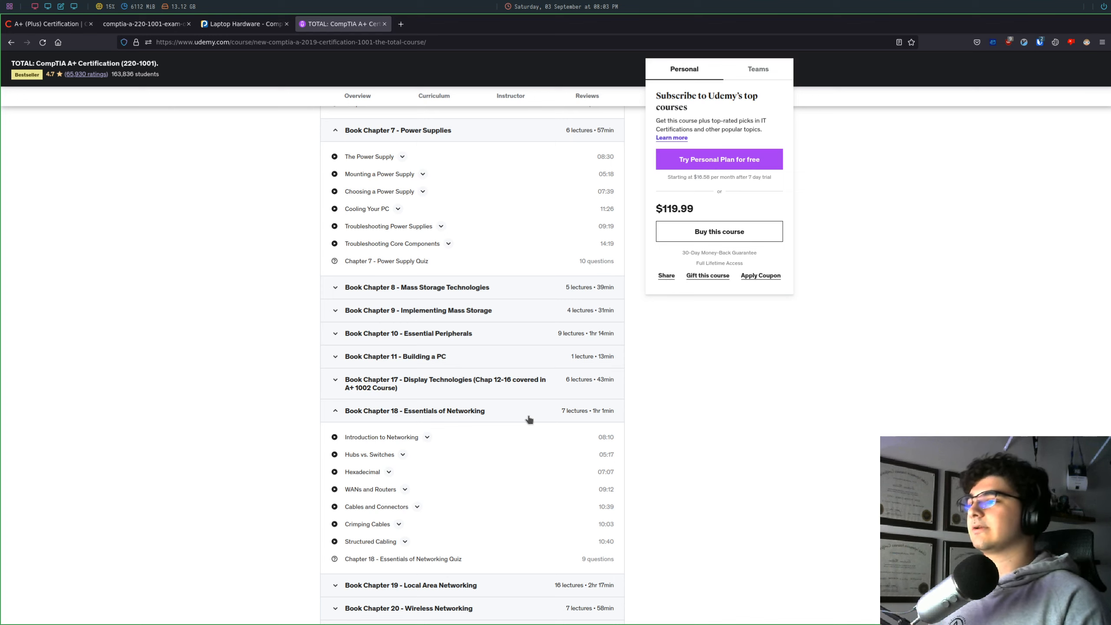
pyautogui.click(333, 410)
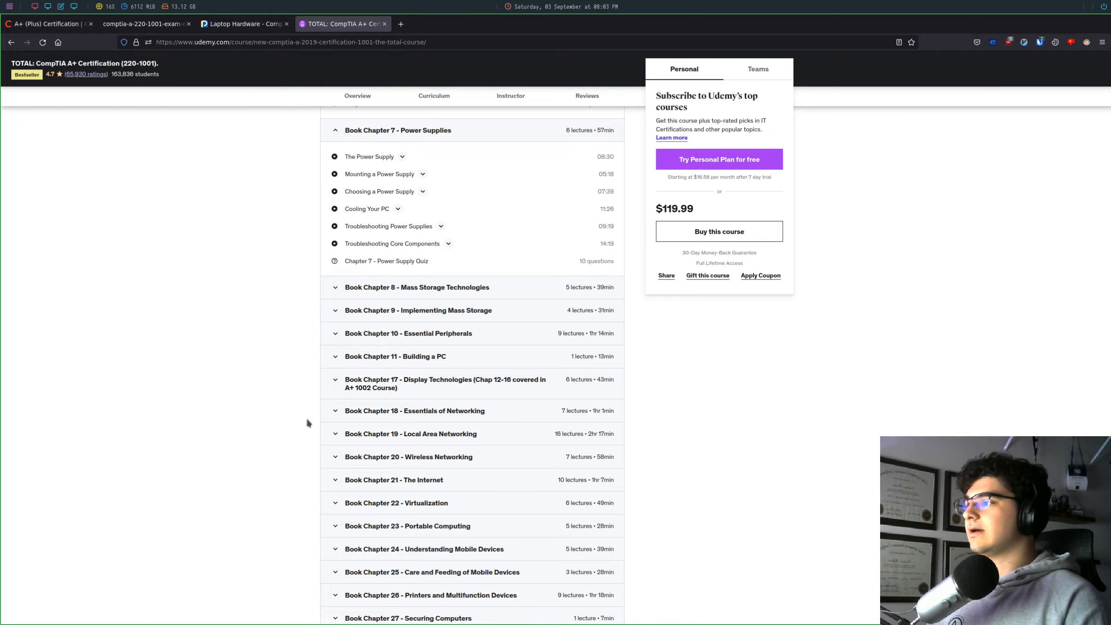
pyautogui.scroll(-3)
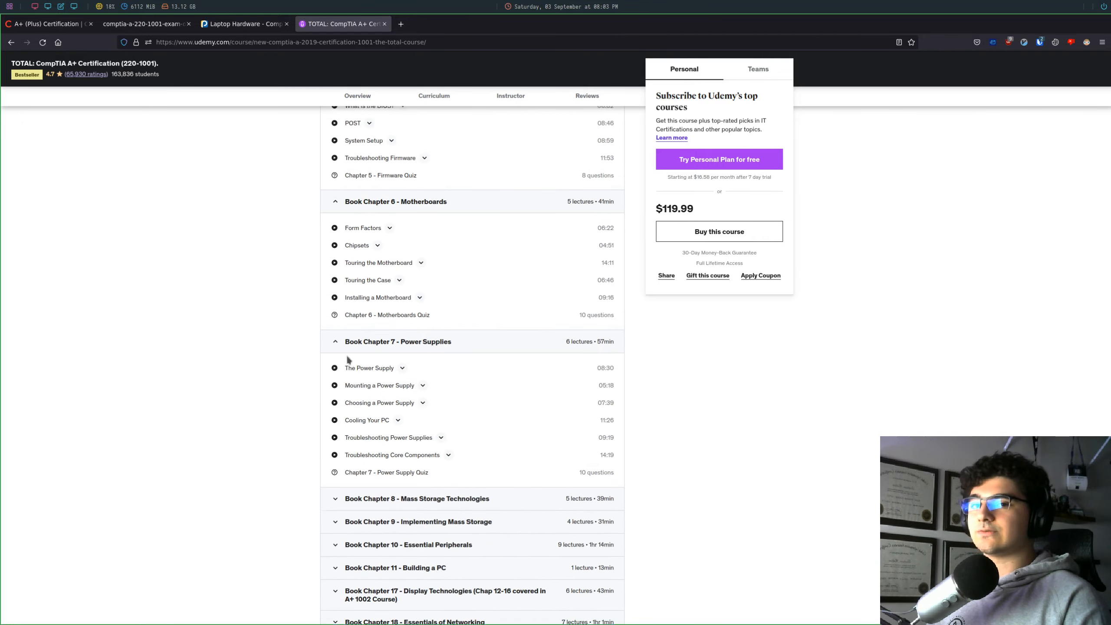